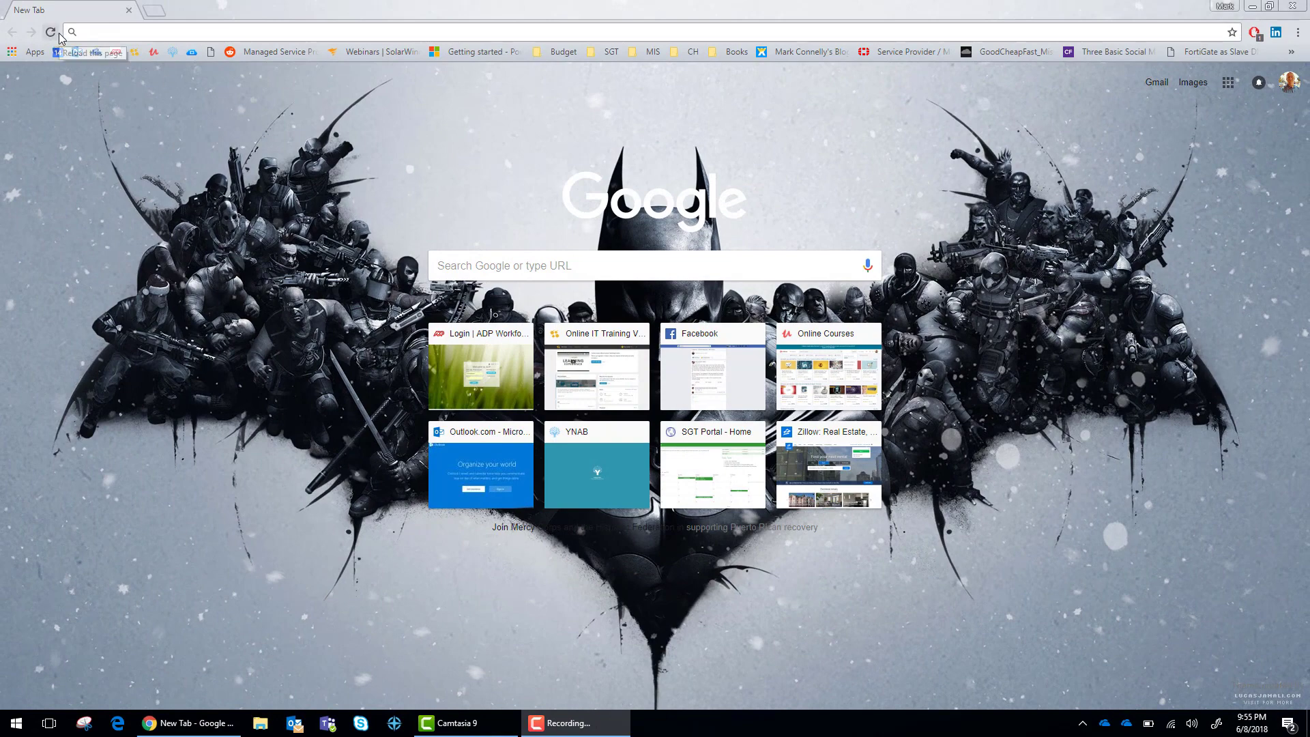
mouse_move(166, 53)
text(m)
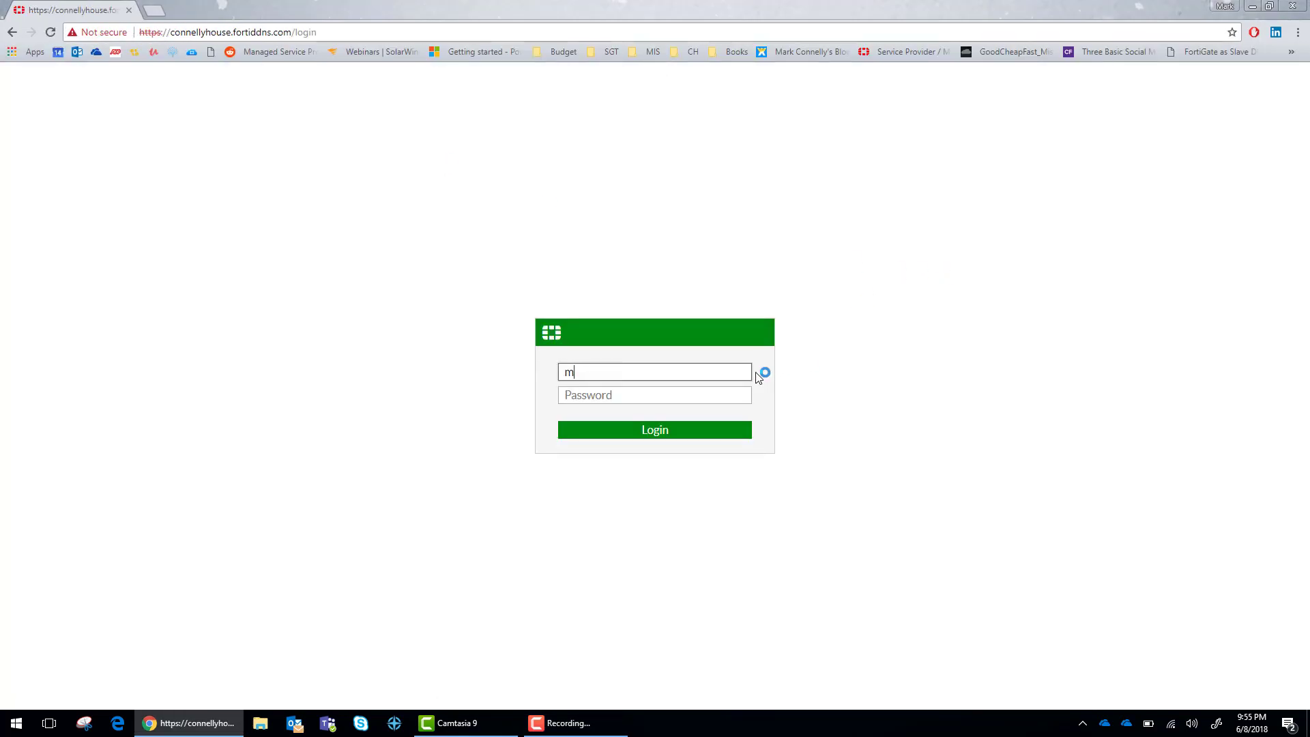
- Log in to the FortiWiFi 30E web interface as user connelly
text(connelly)
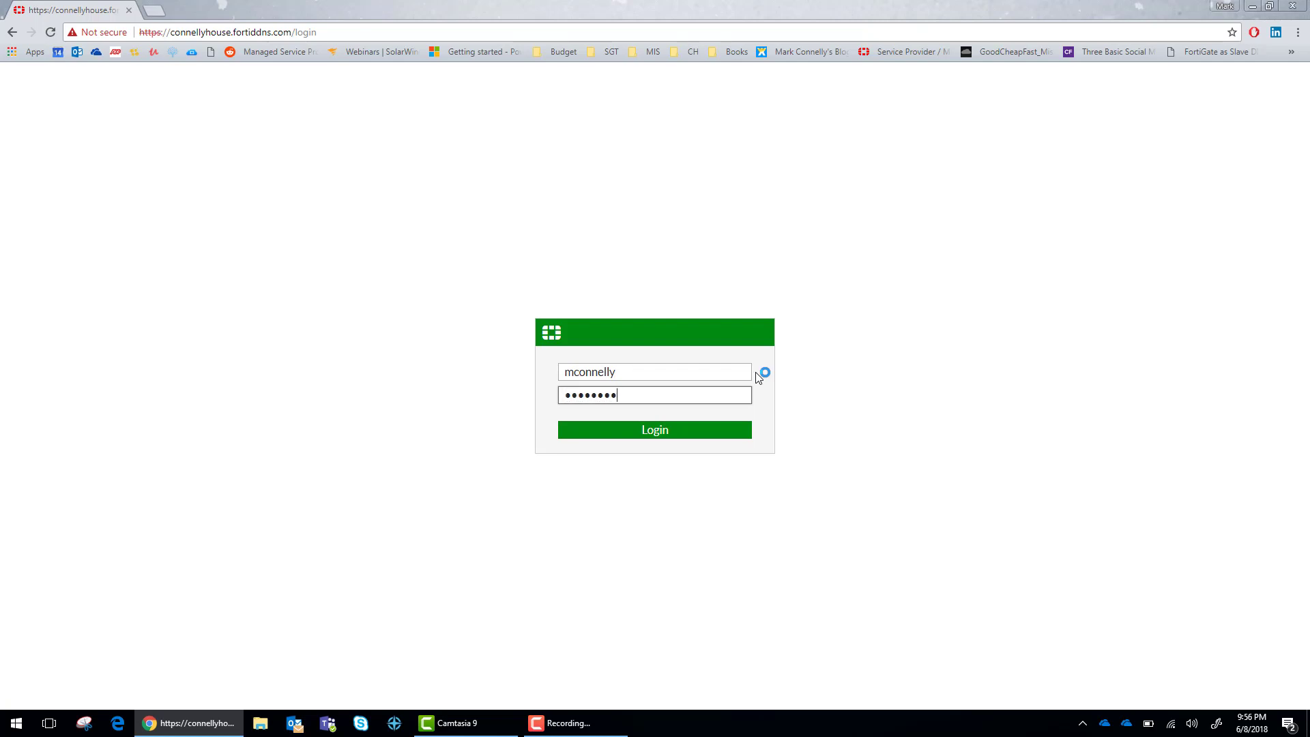
click(655, 430)
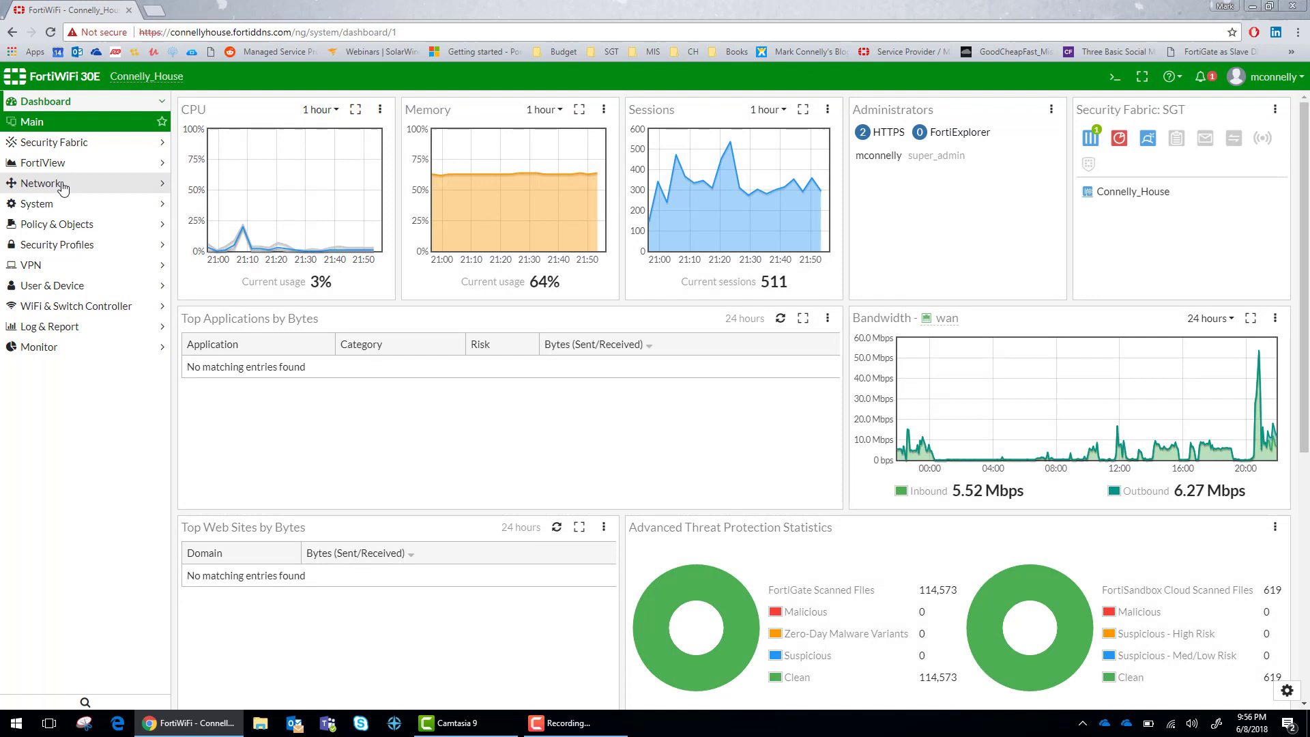
- Go to Policy & Objects > IPv4 Policy and begin a new policy
click(42, 183)
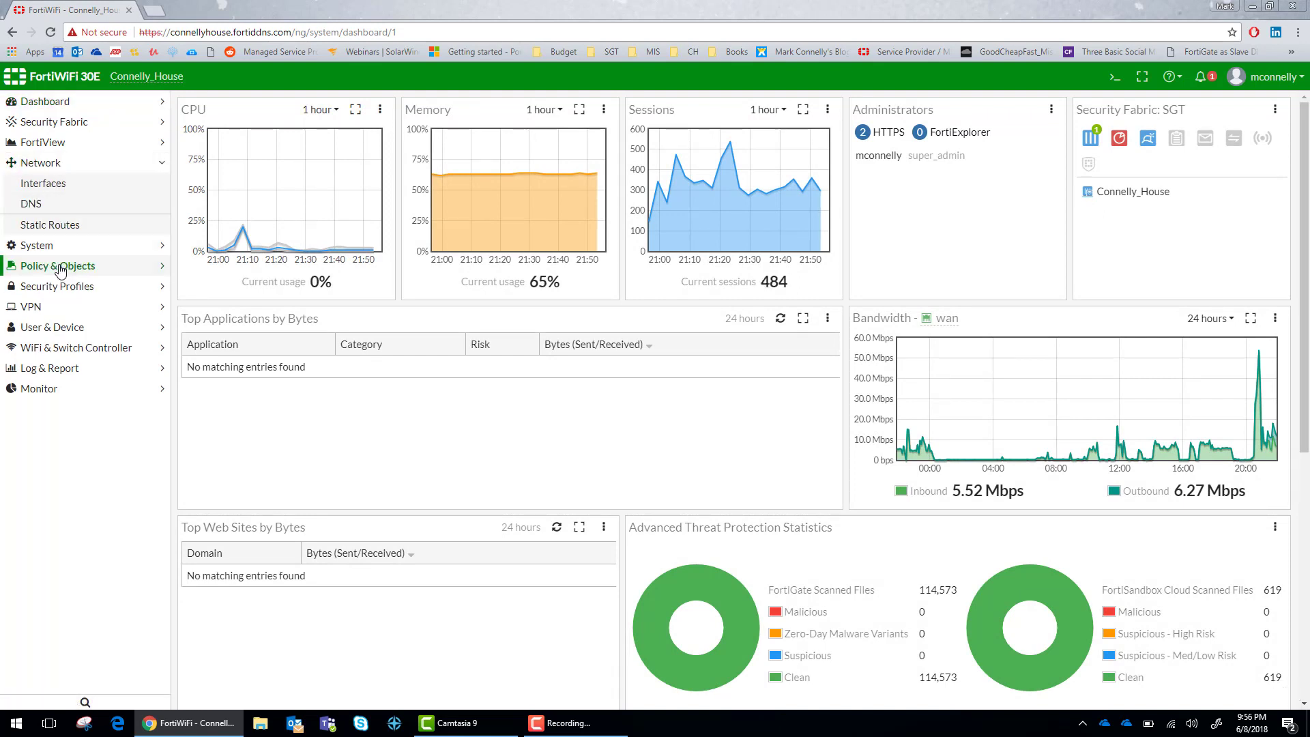
click(56, 265)
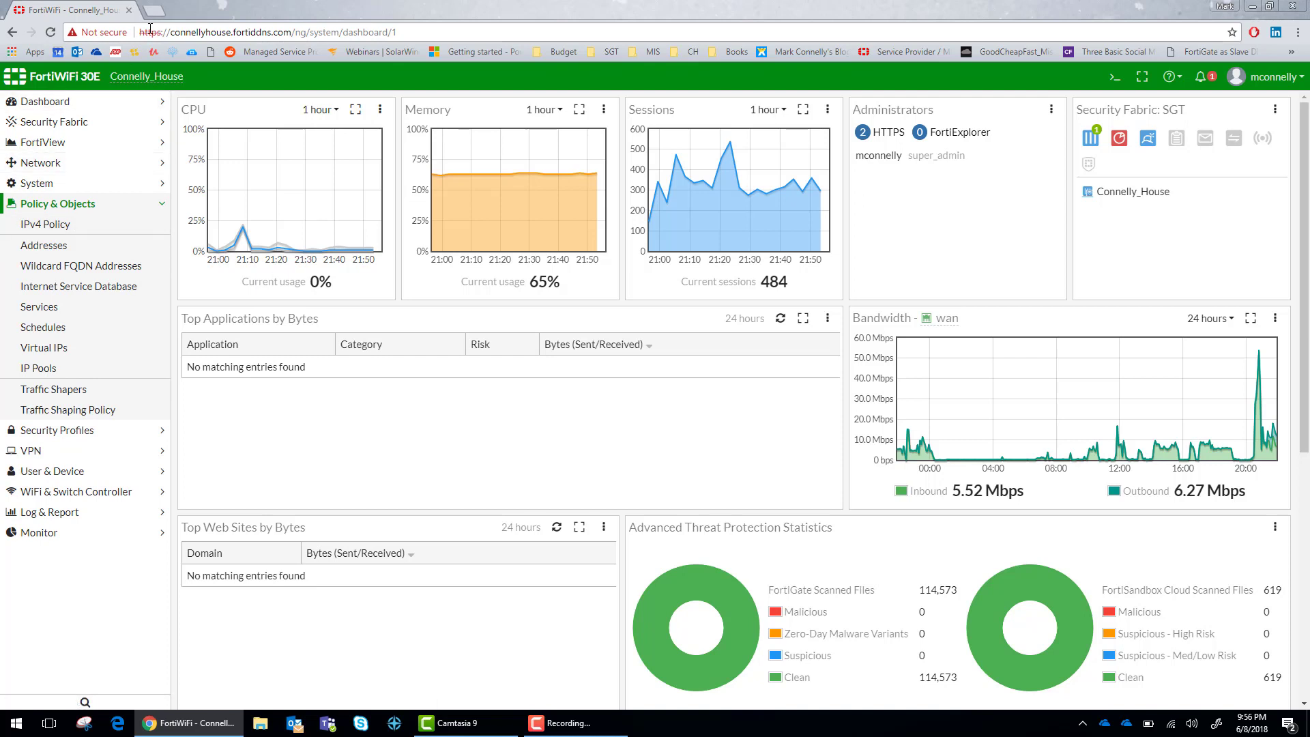
mouse_move(61, 236)
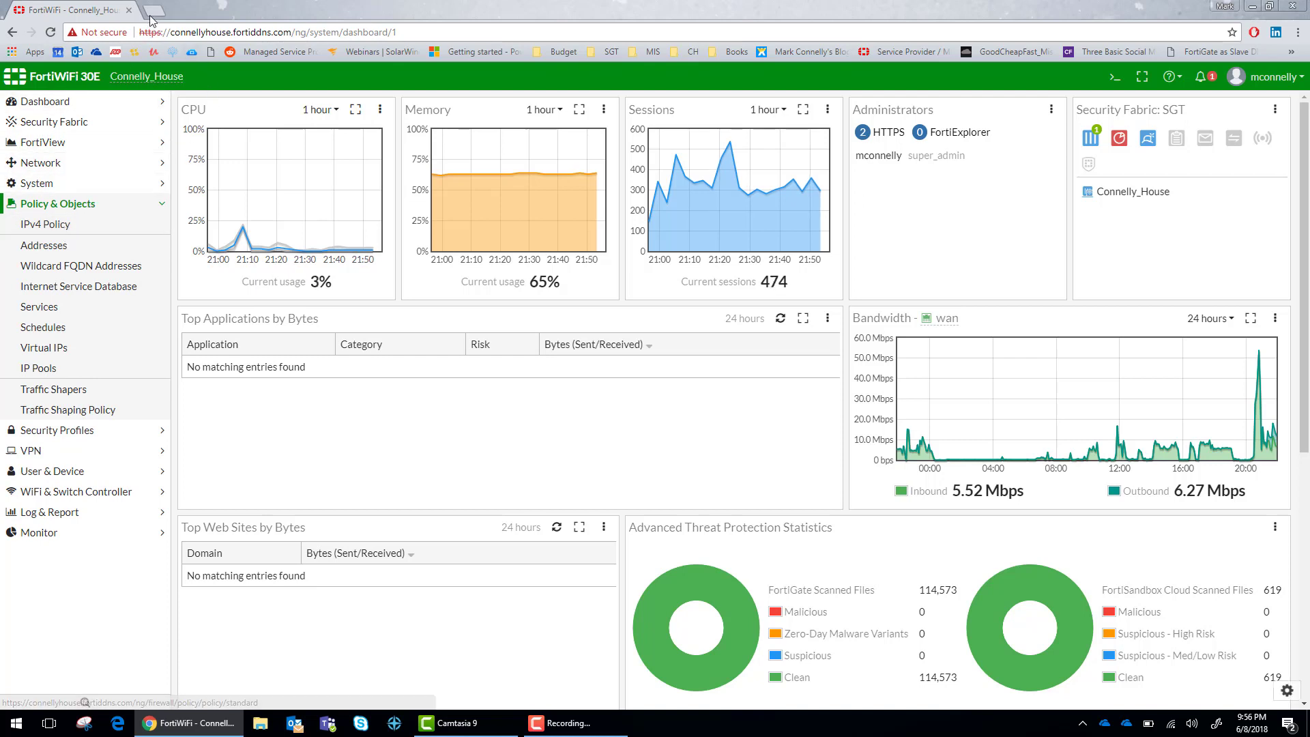
click(45, 224)
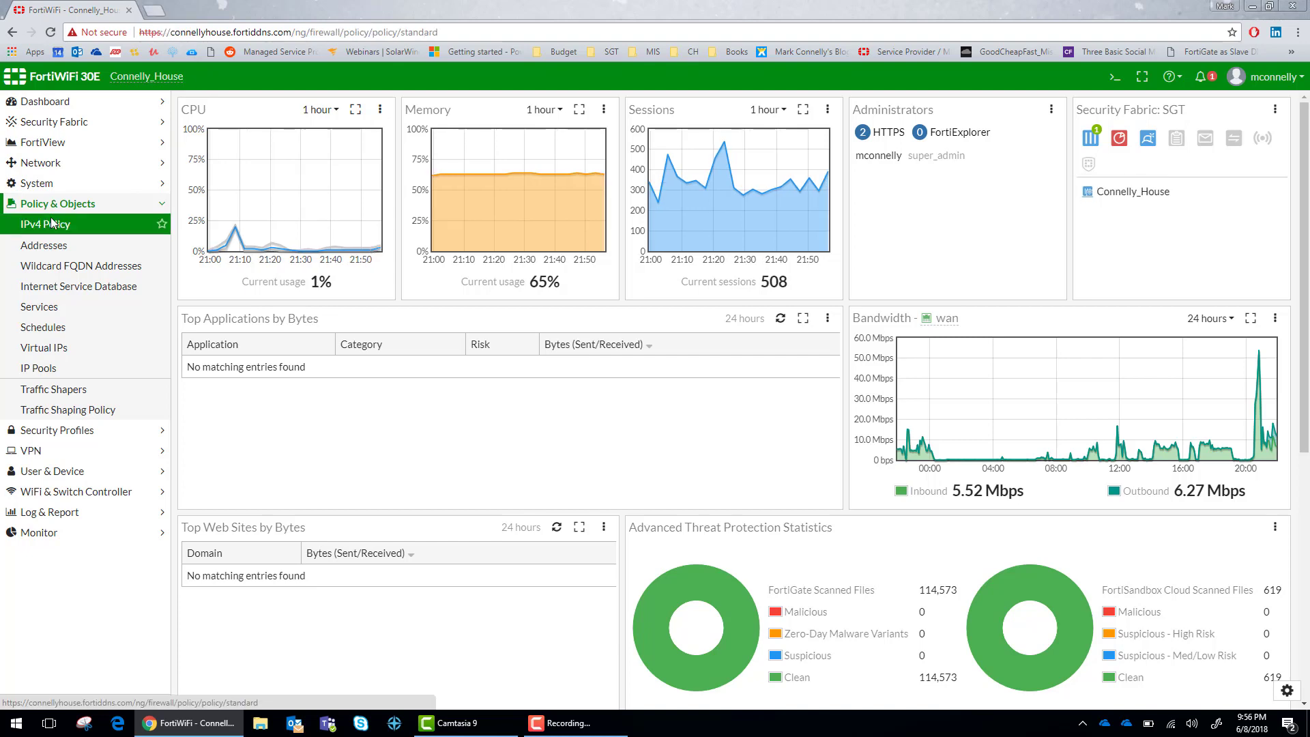
click(45, 224)
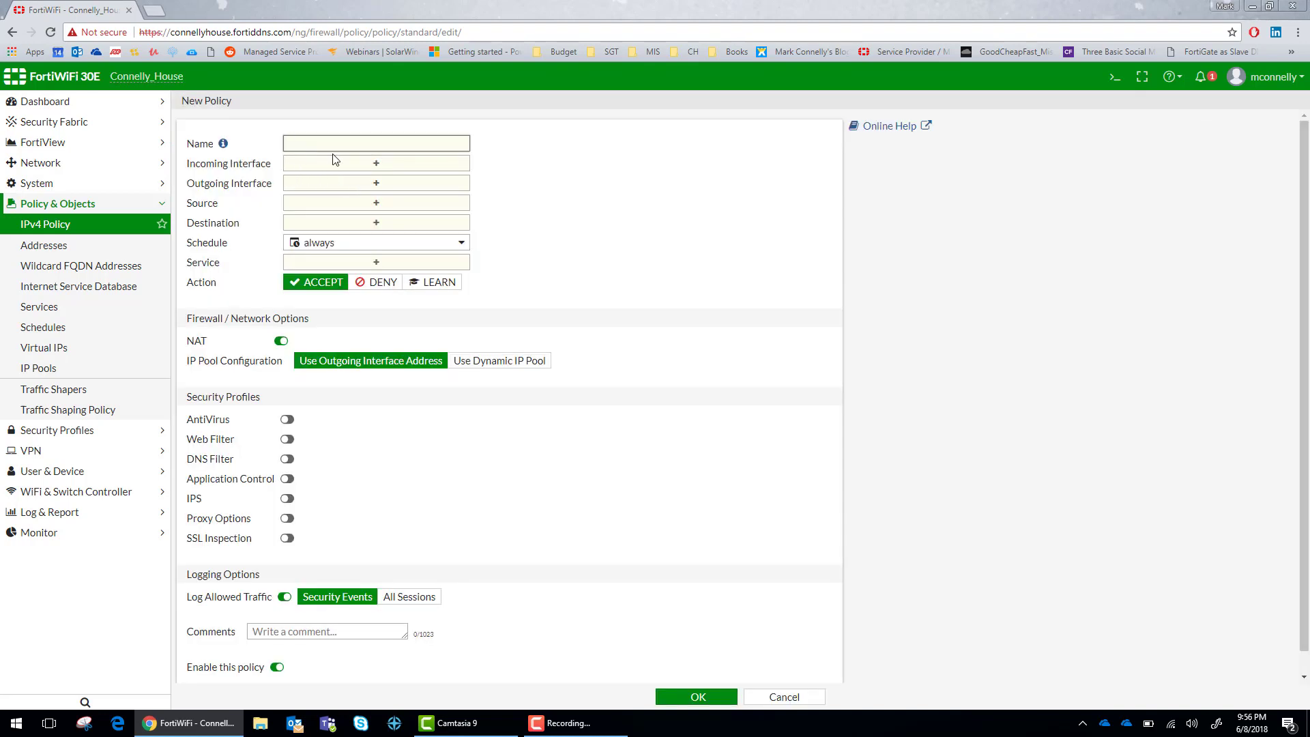
- Name the new IPv4 policy 'Netflix Out'
text(N)
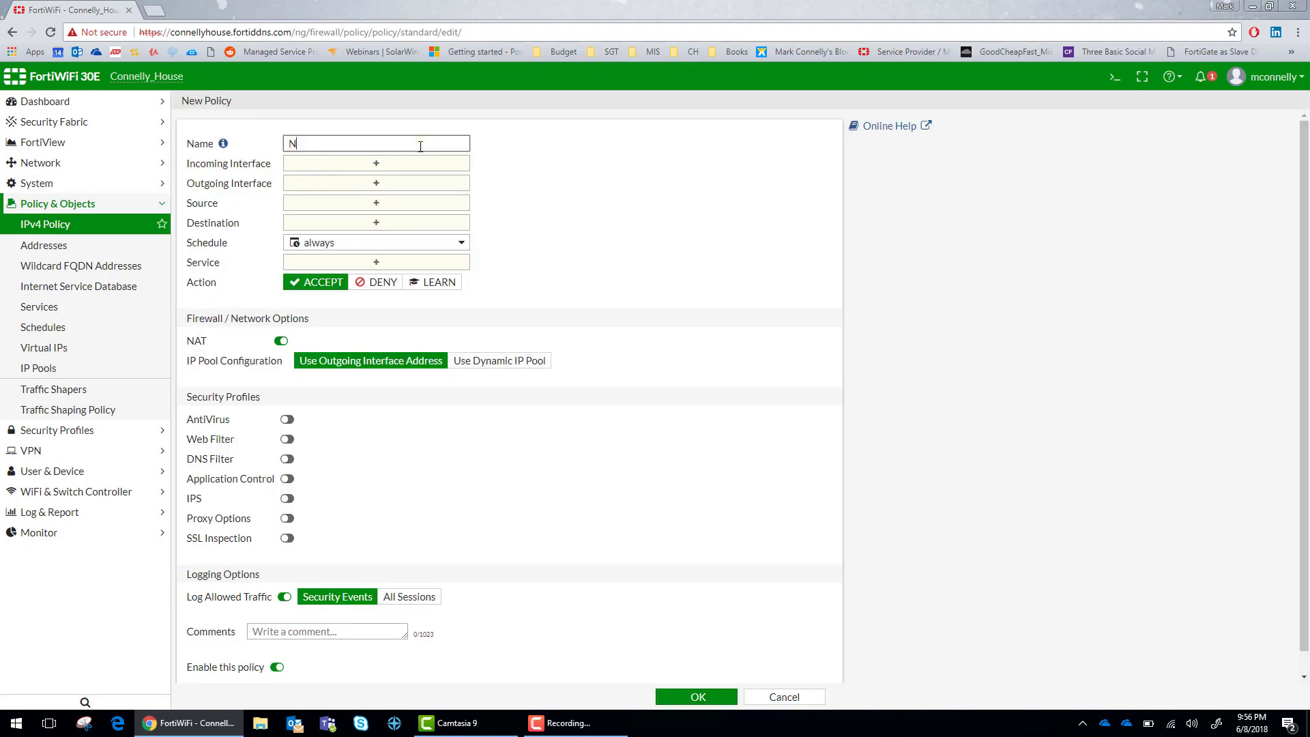
text(etflix)
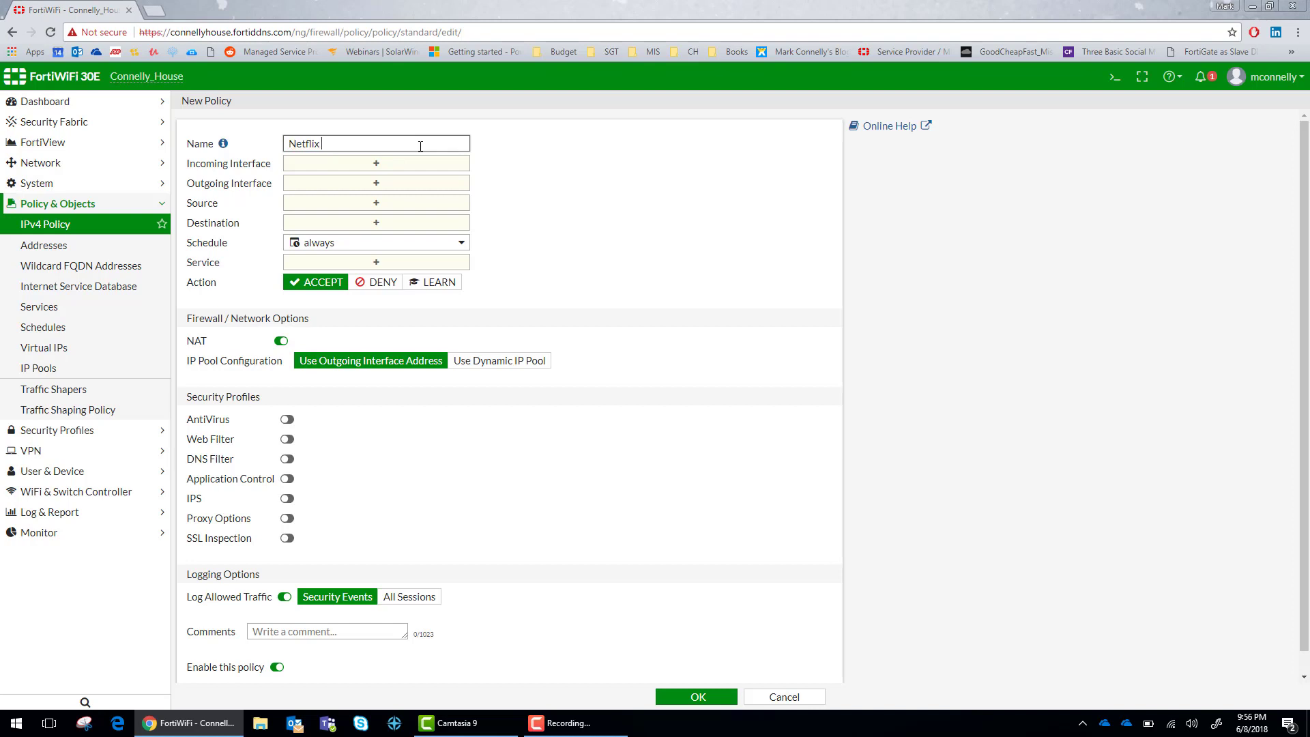
text(Out)
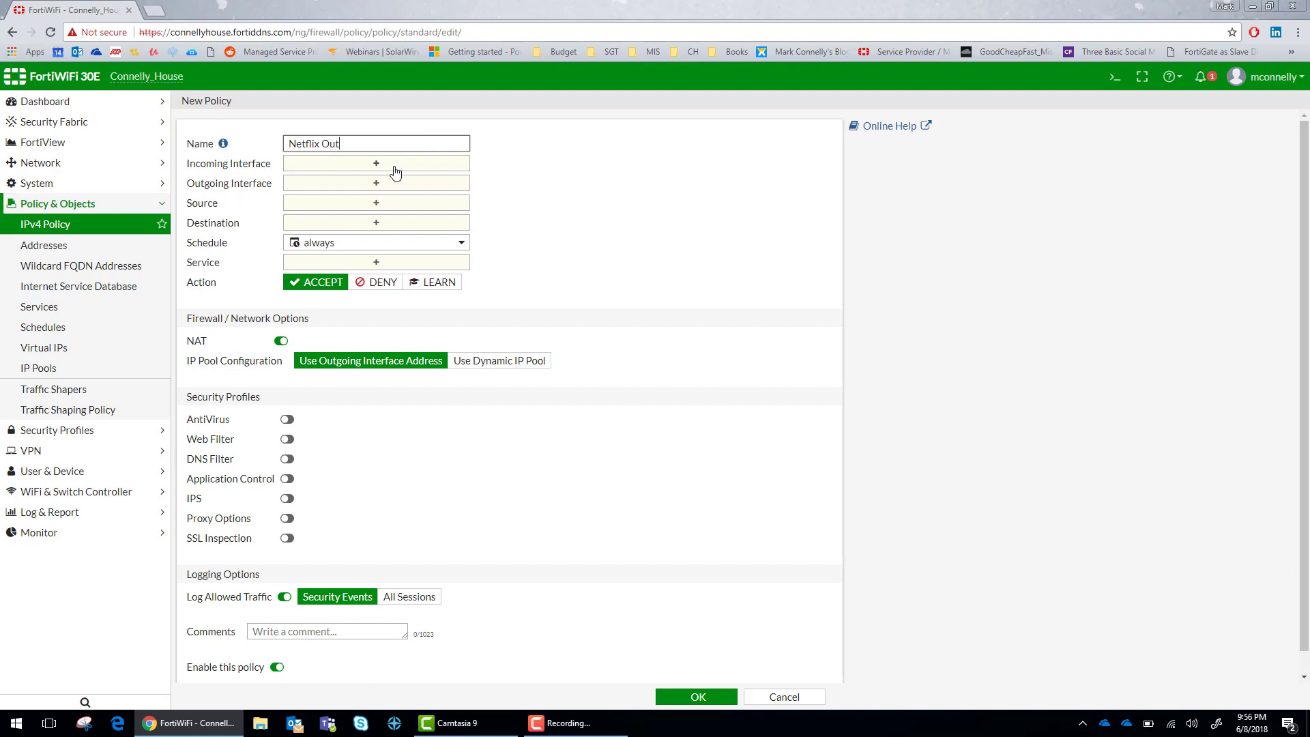
- Set incoming and outgoing interfaces to any and the source to all addresses
click(376, 164)
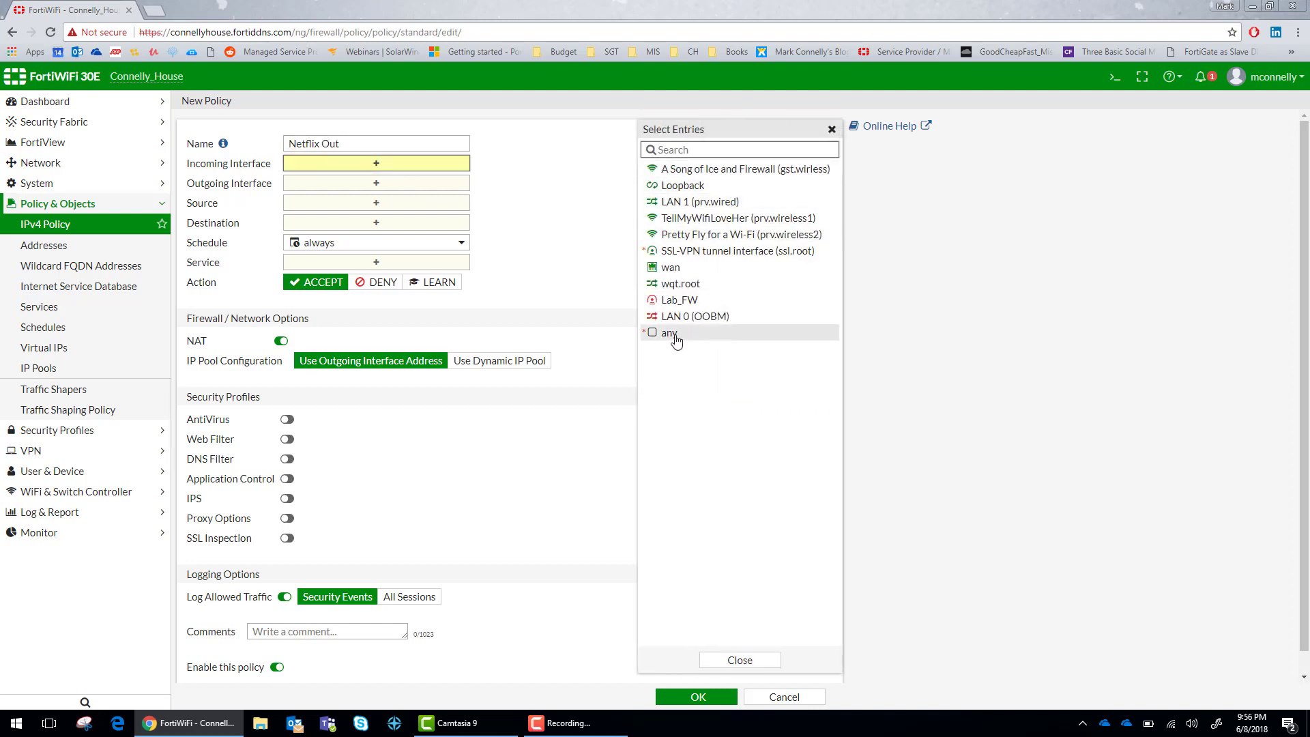
click(669, 332)
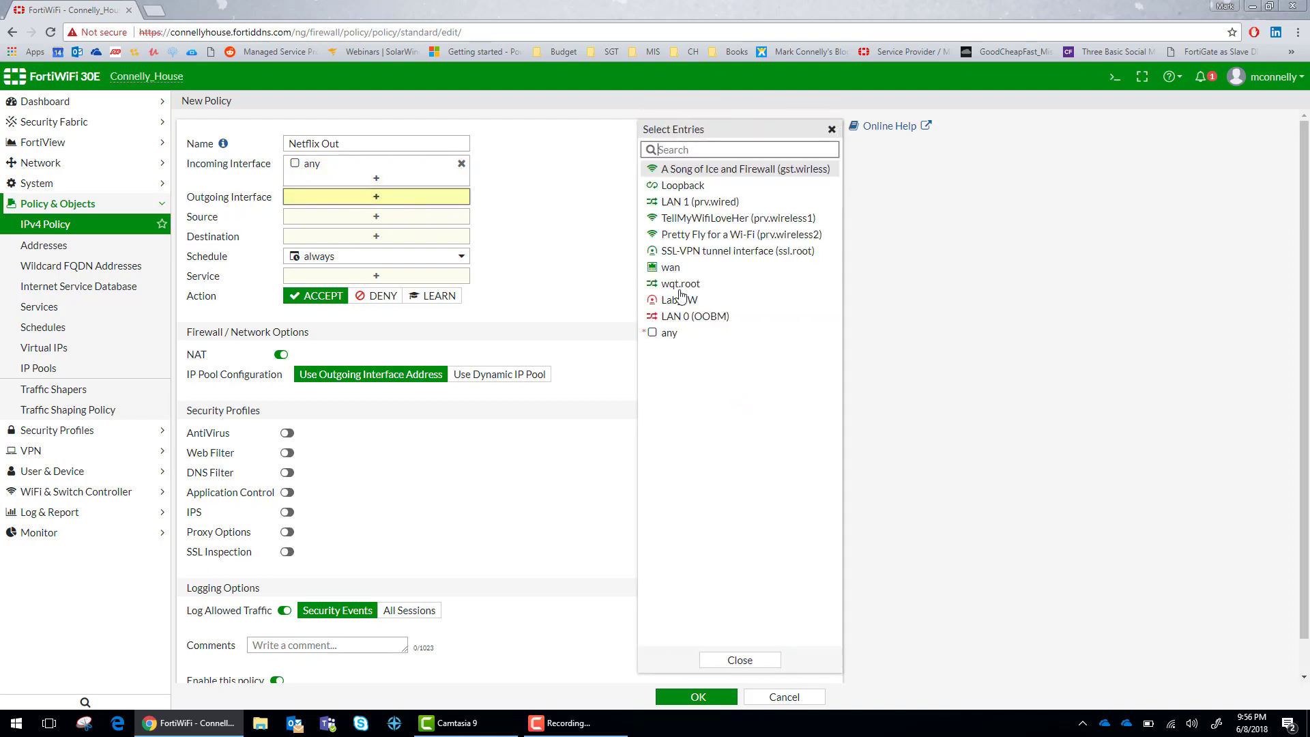
click(668, 333)
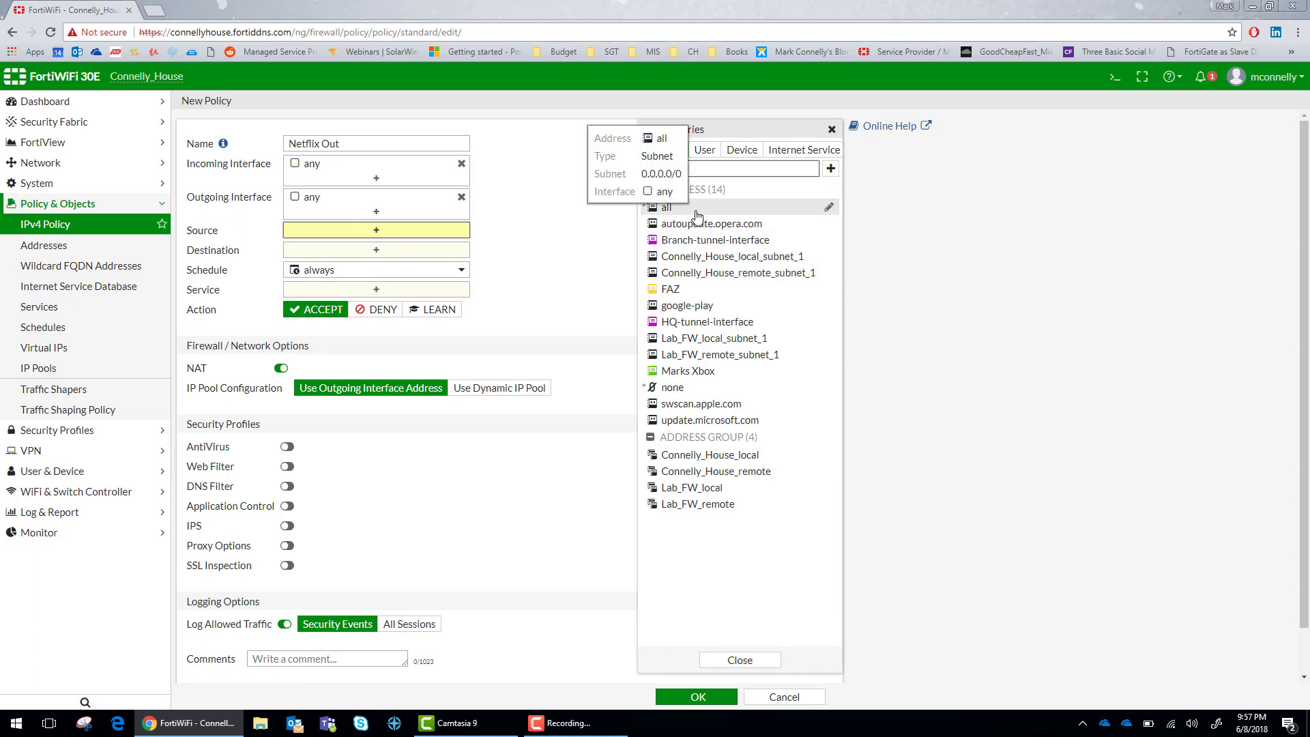
click(803, 150)
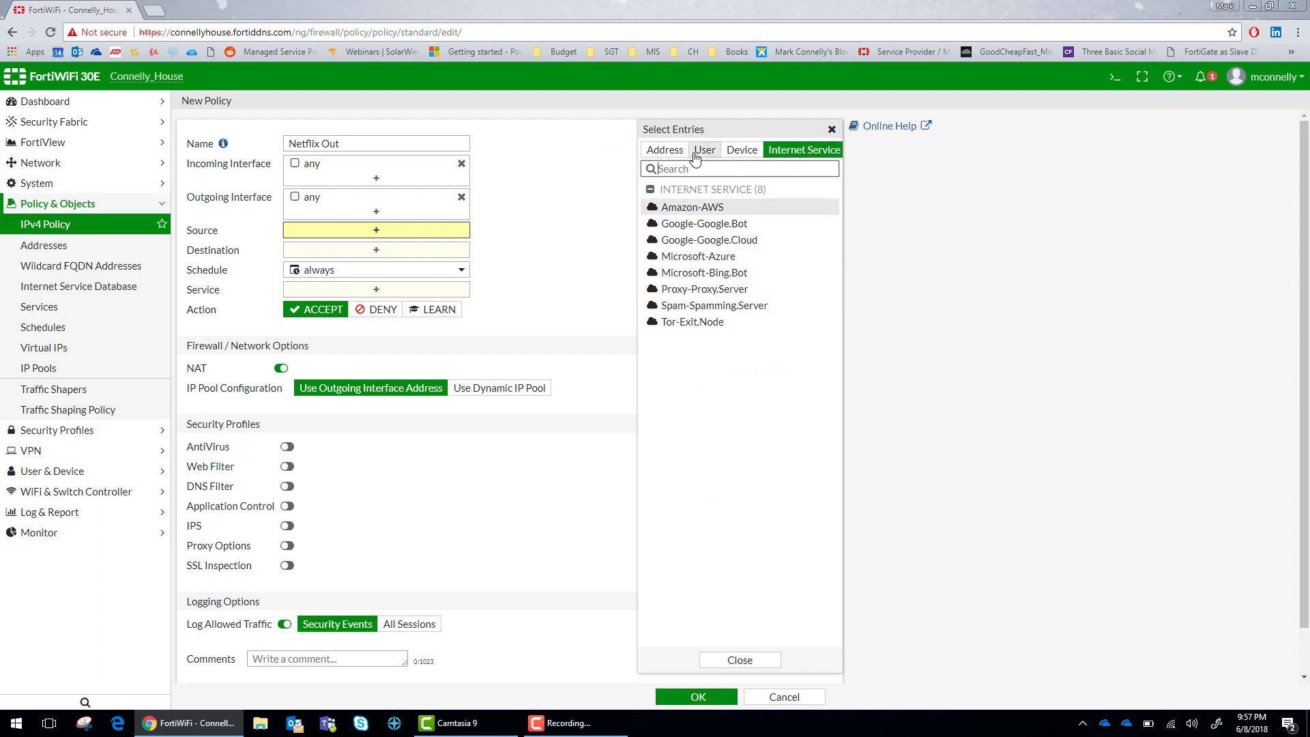
click(664, 149)
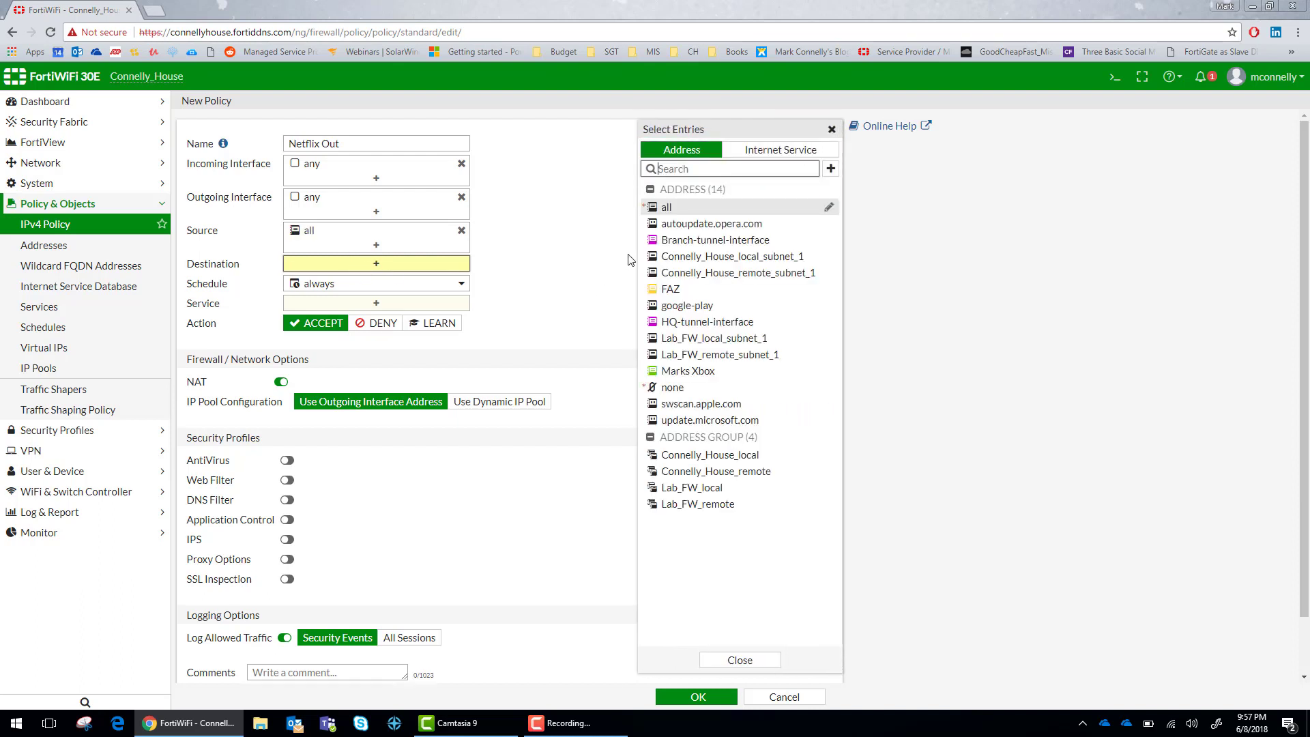
mouse_move(362, 271)
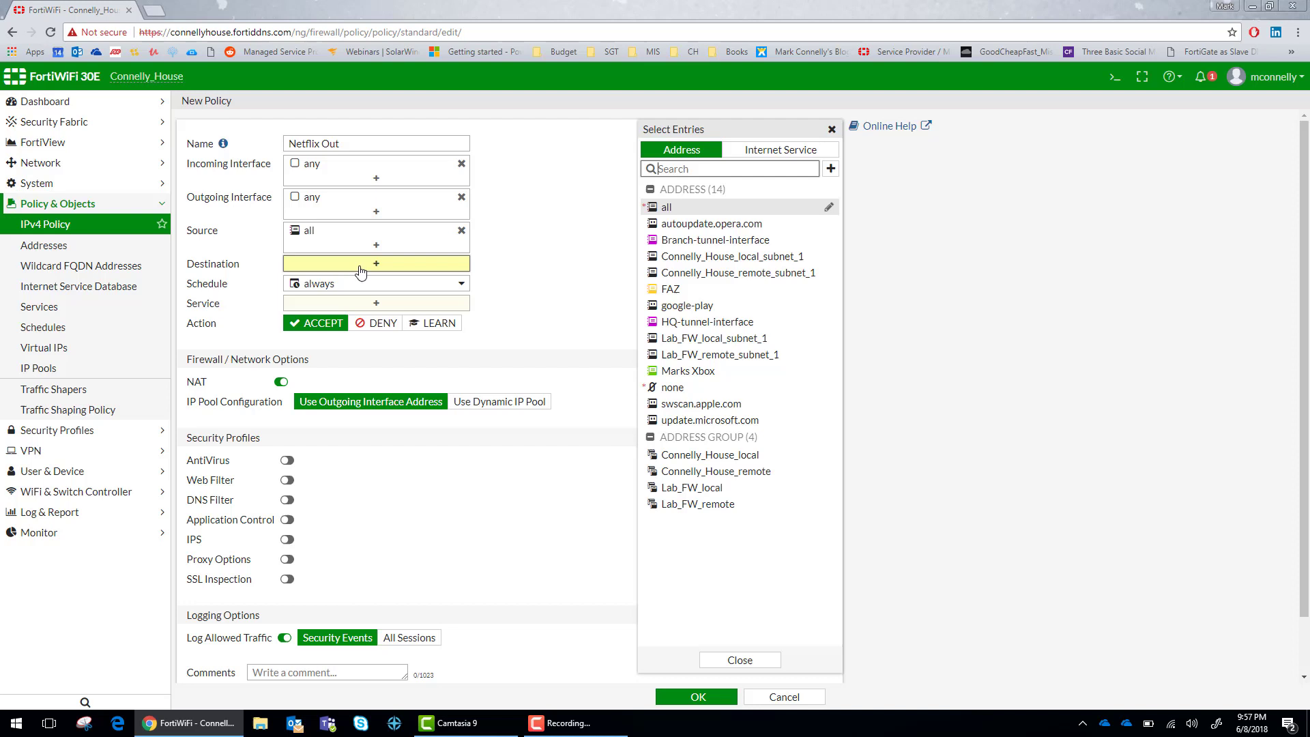
- Add Hulu-RTMP, Hulu-Web, Netflix-DNS, Netflix-Email and Netflix-Web as destination services
click(780, 149)
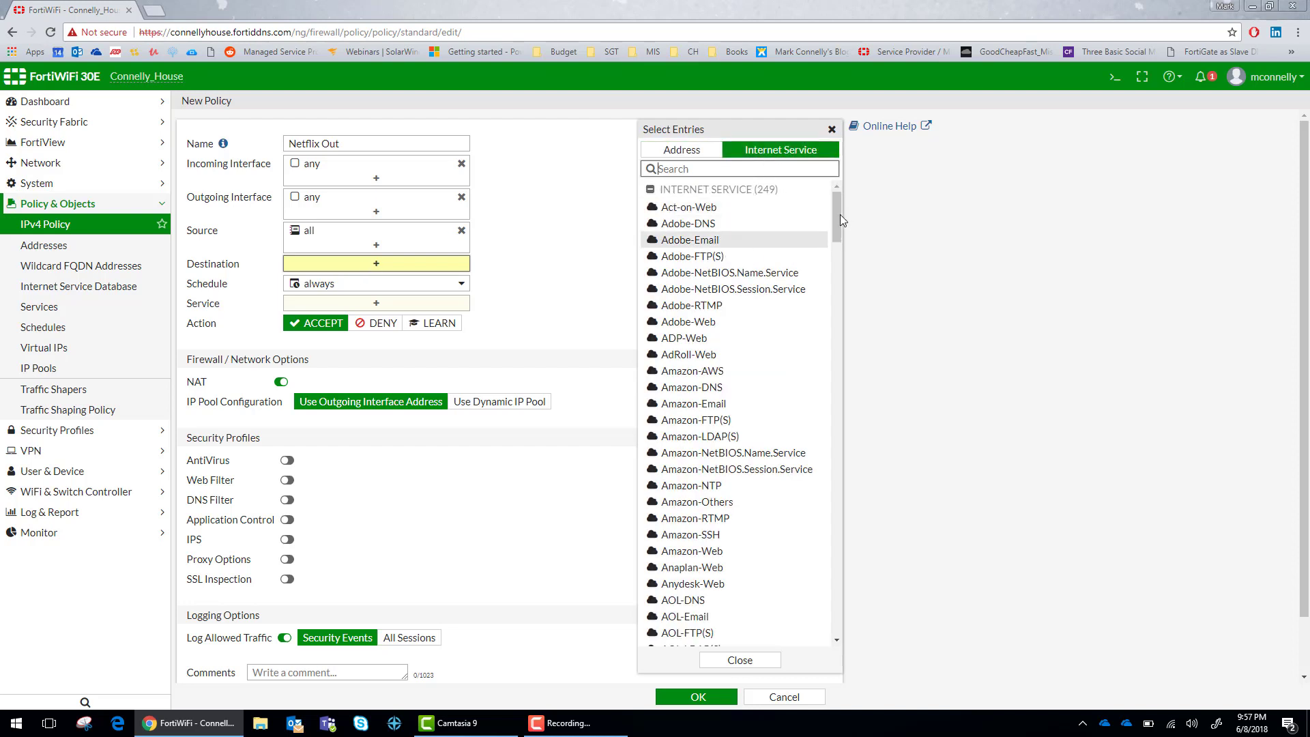
click(684, 459)
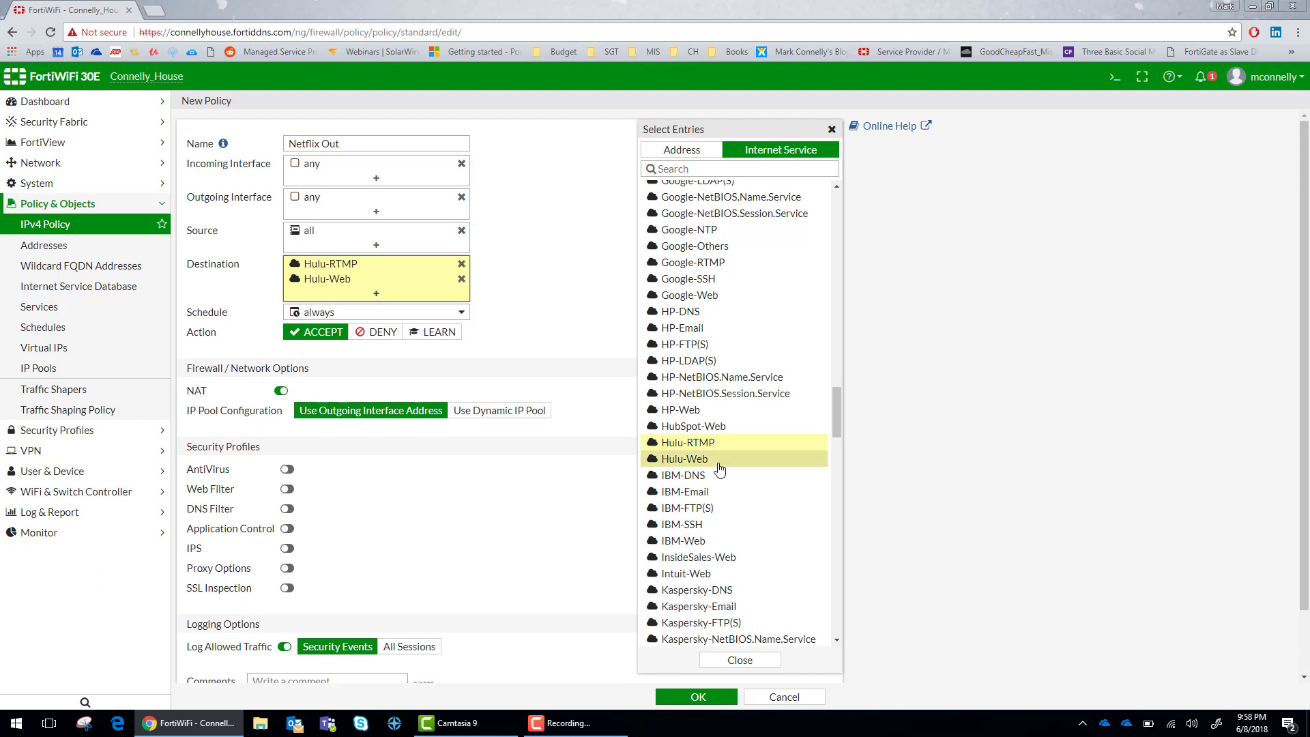
scroll(down, 3)
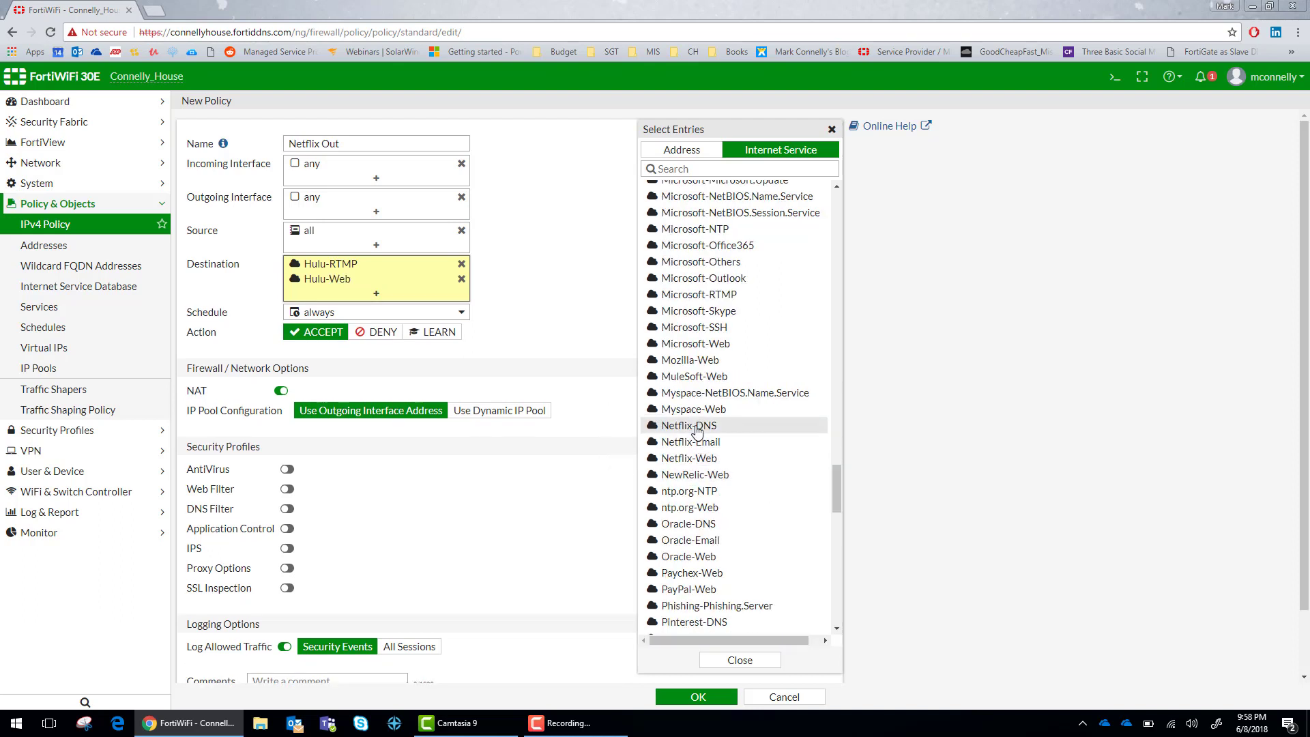
click(689, 441)
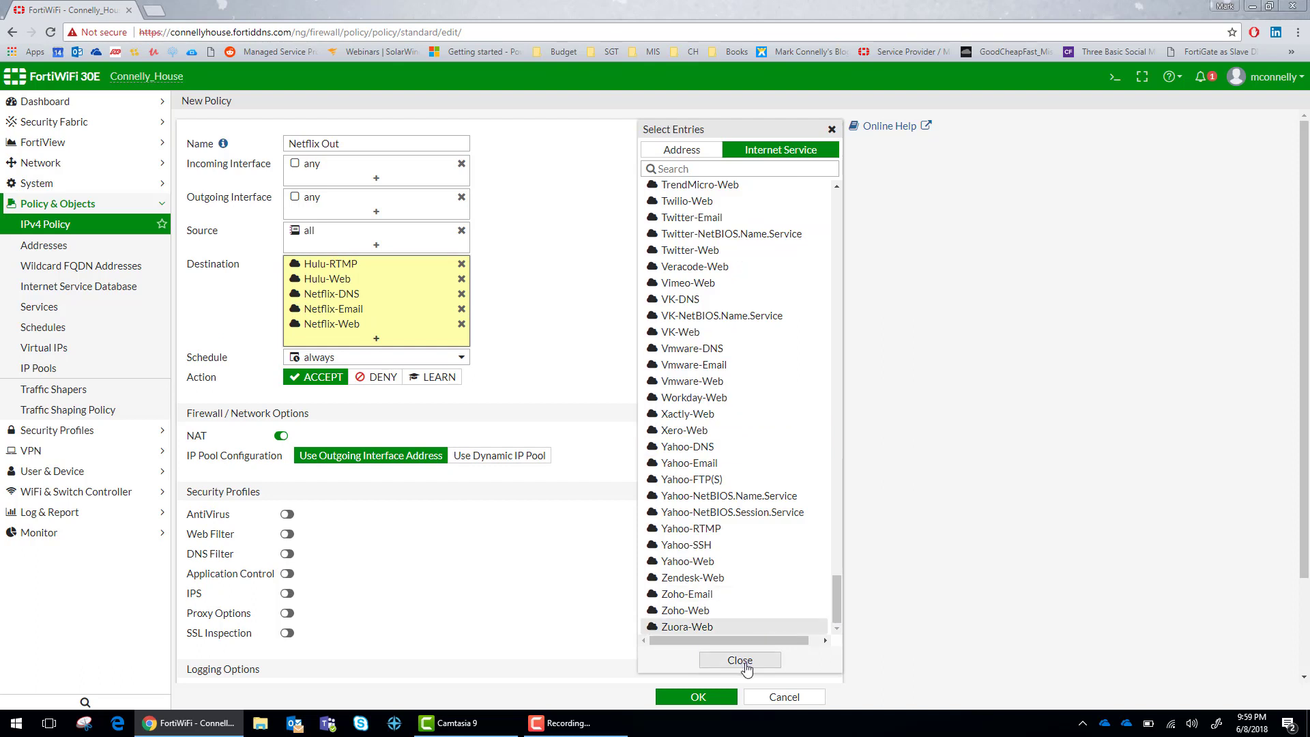
click(740, 660)
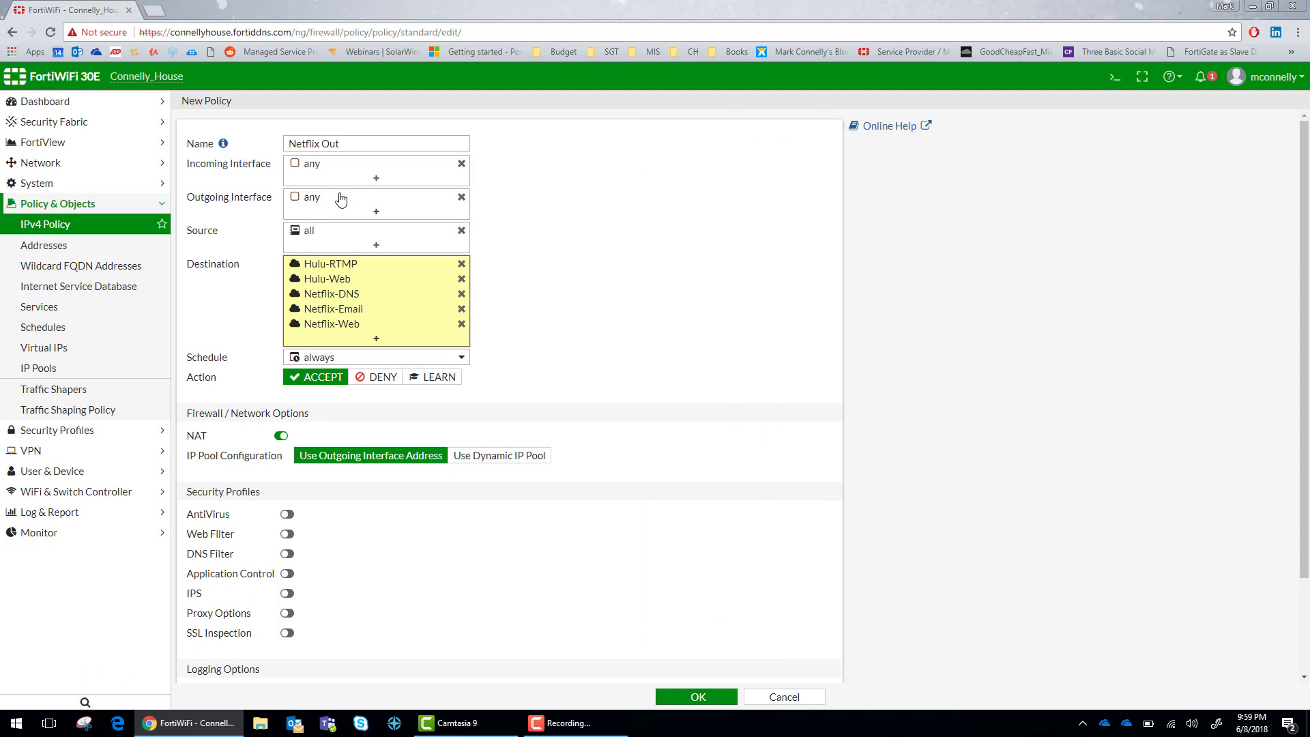
scroll(down, 3)
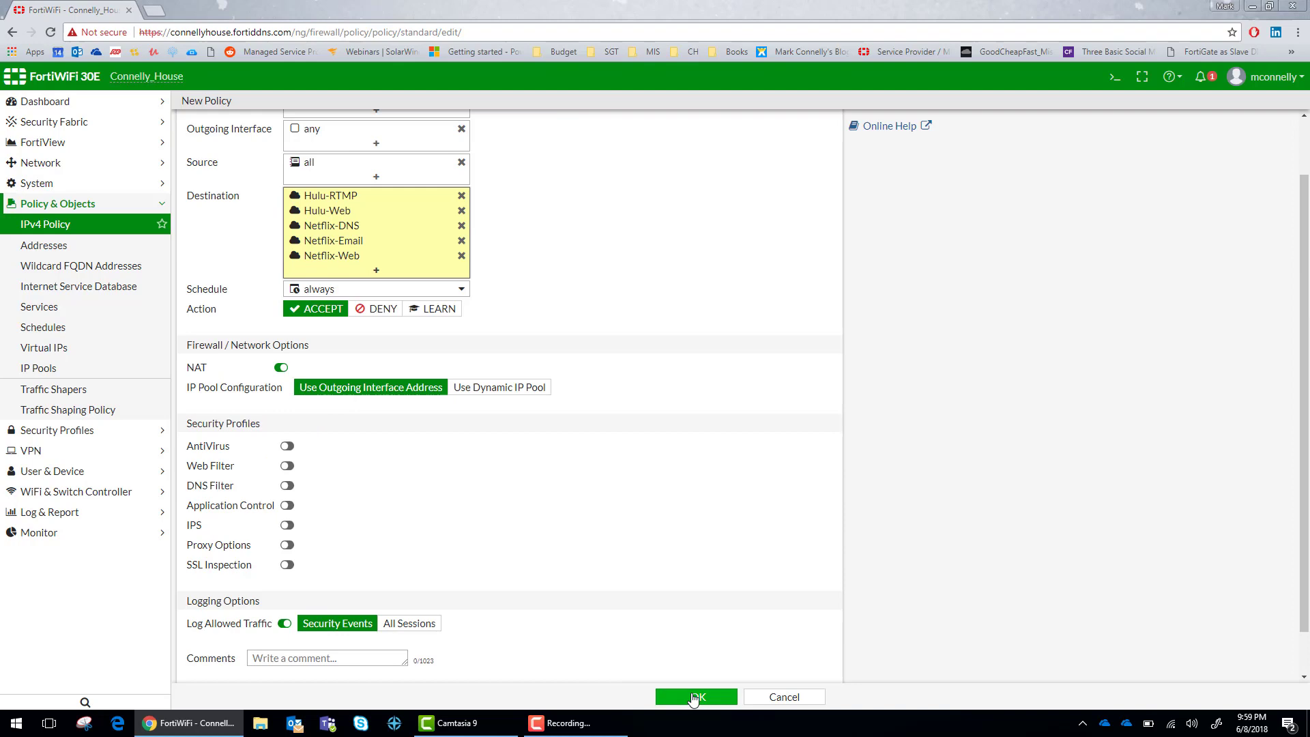
- Save the Netflix Out policy and go to the Traffic Shaping Policy page
click(696, 697)
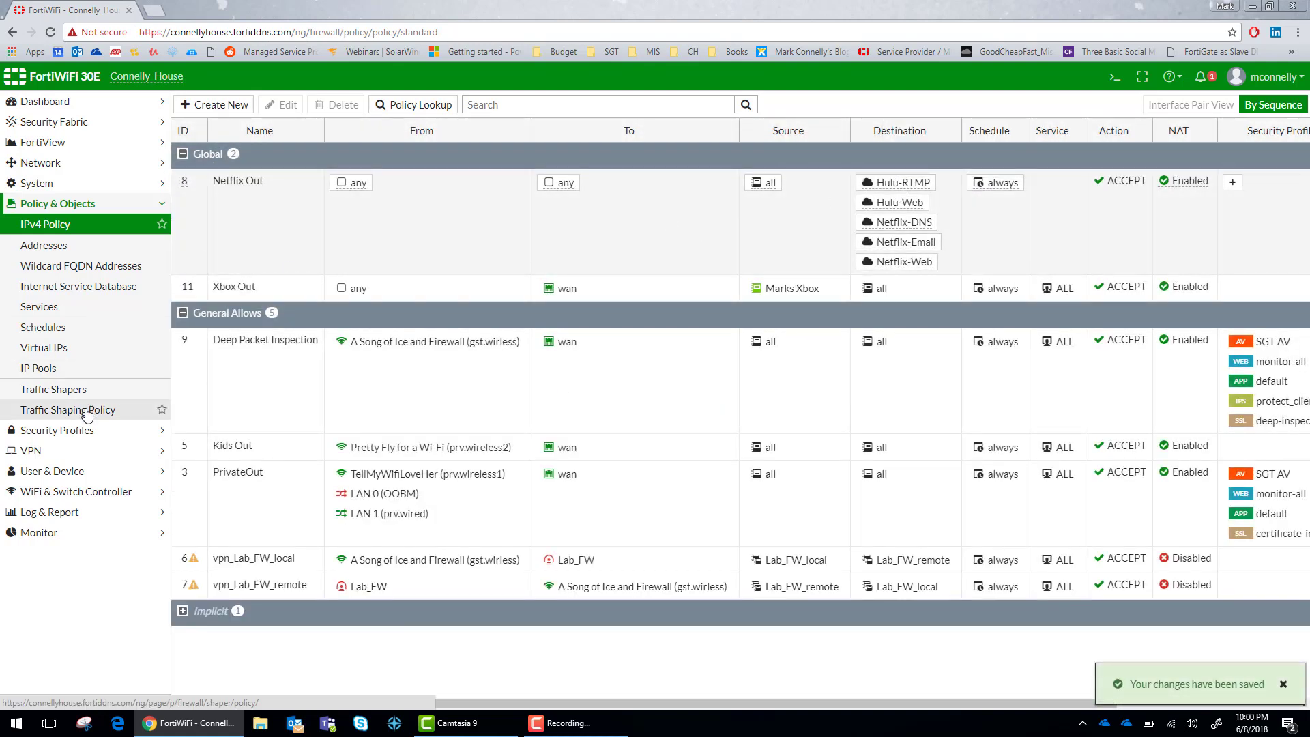
click(68, 410)
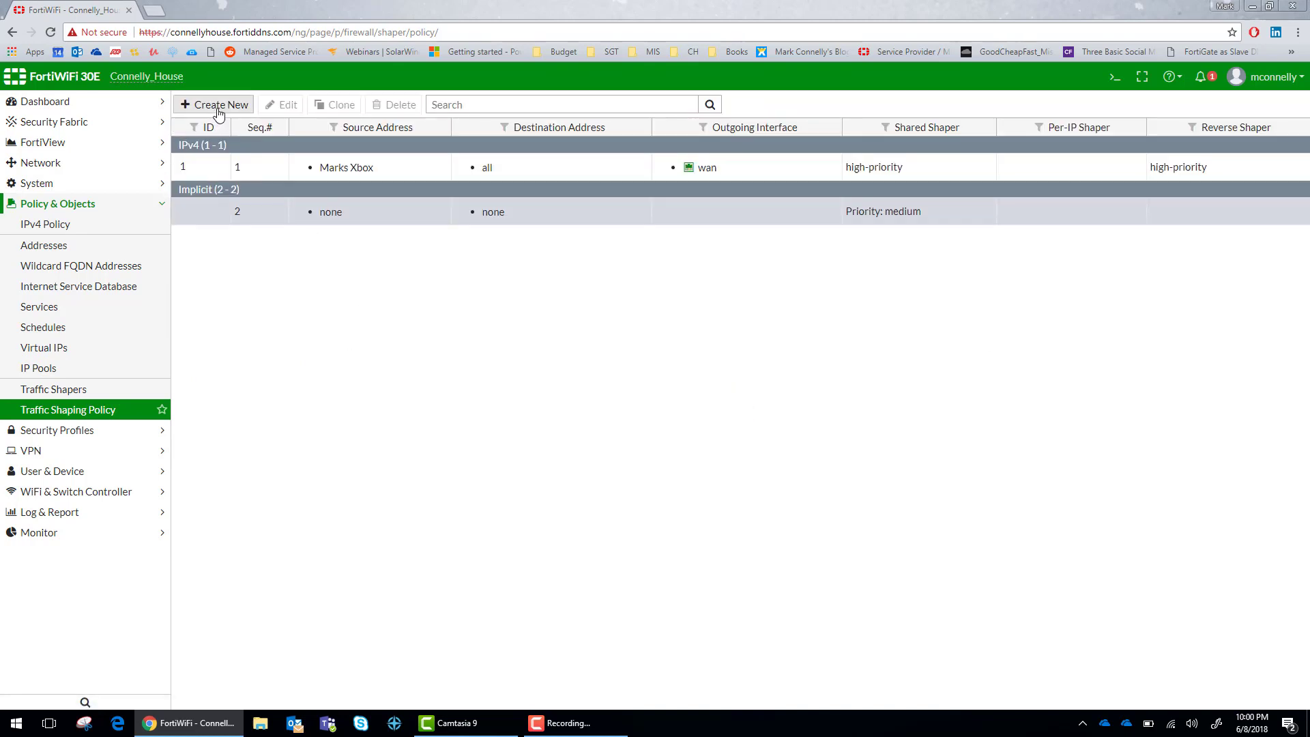
- Create a shaping policy targeting the Hulu and Netflix internet services as destinations
click(218, 104)
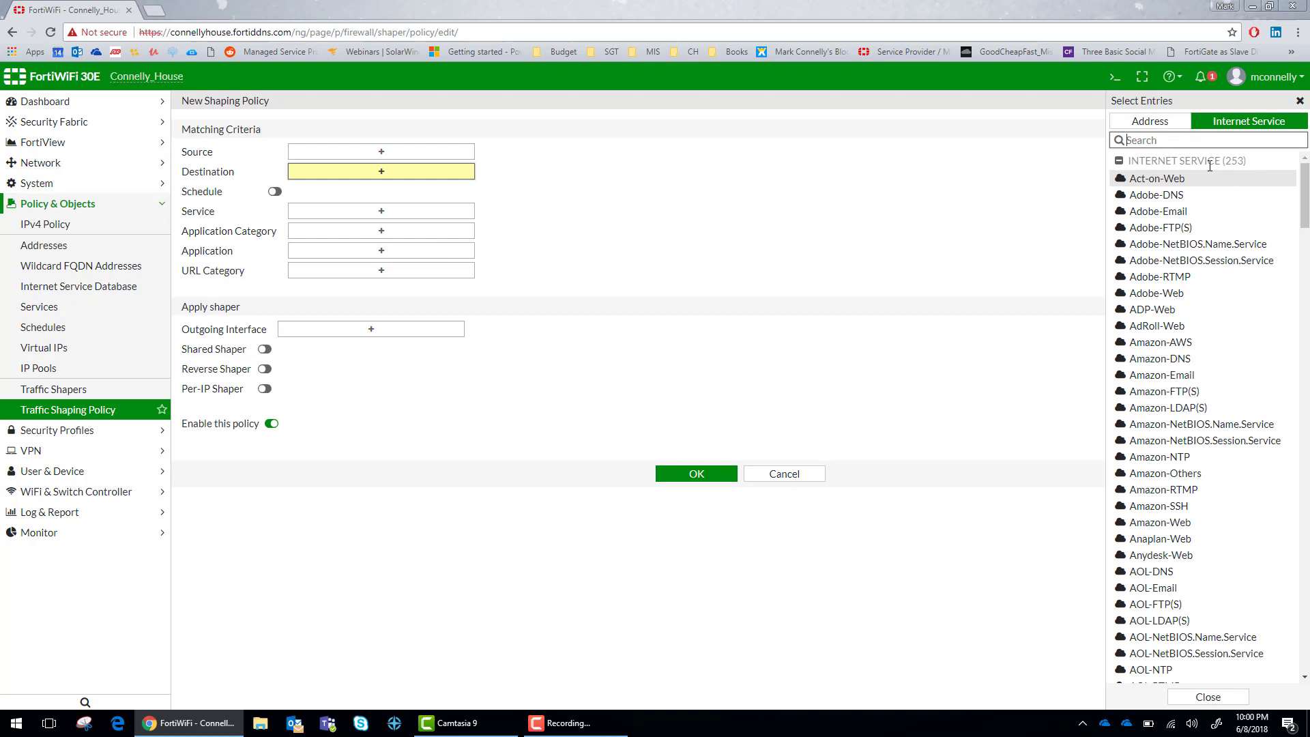
text(h)
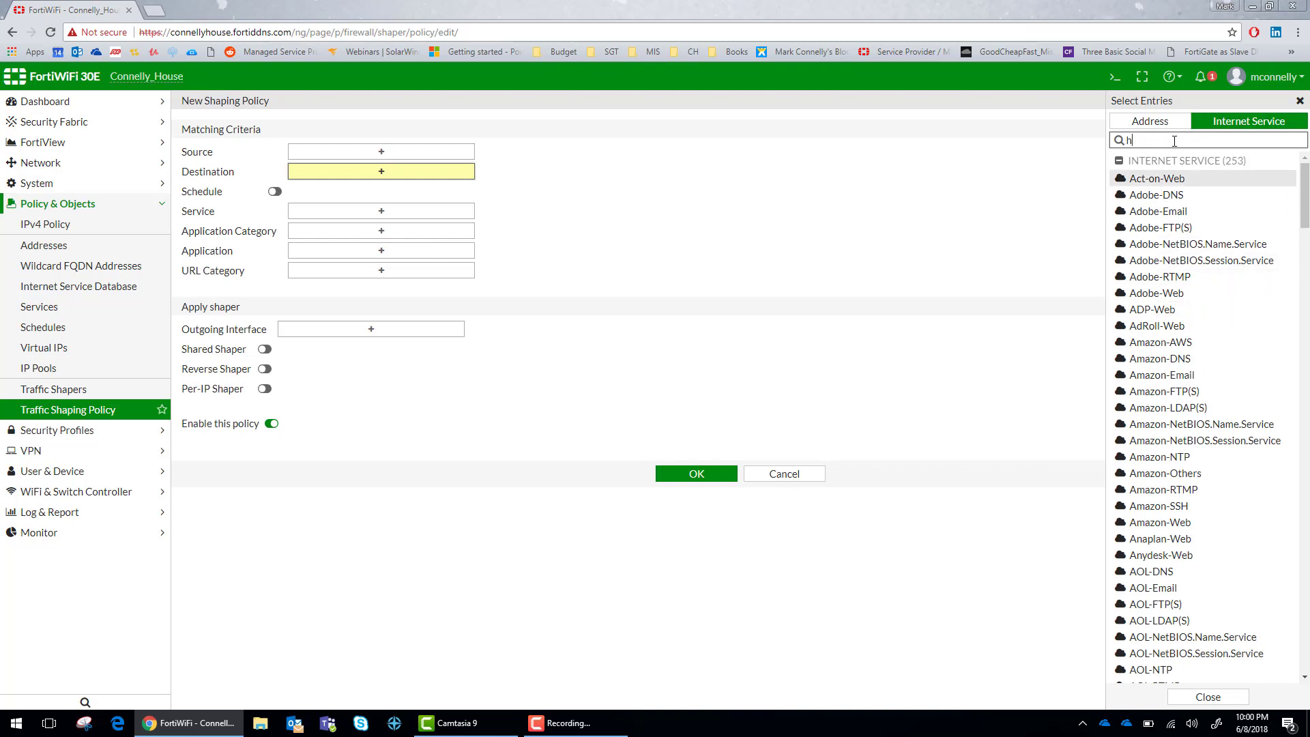
text(ulu)
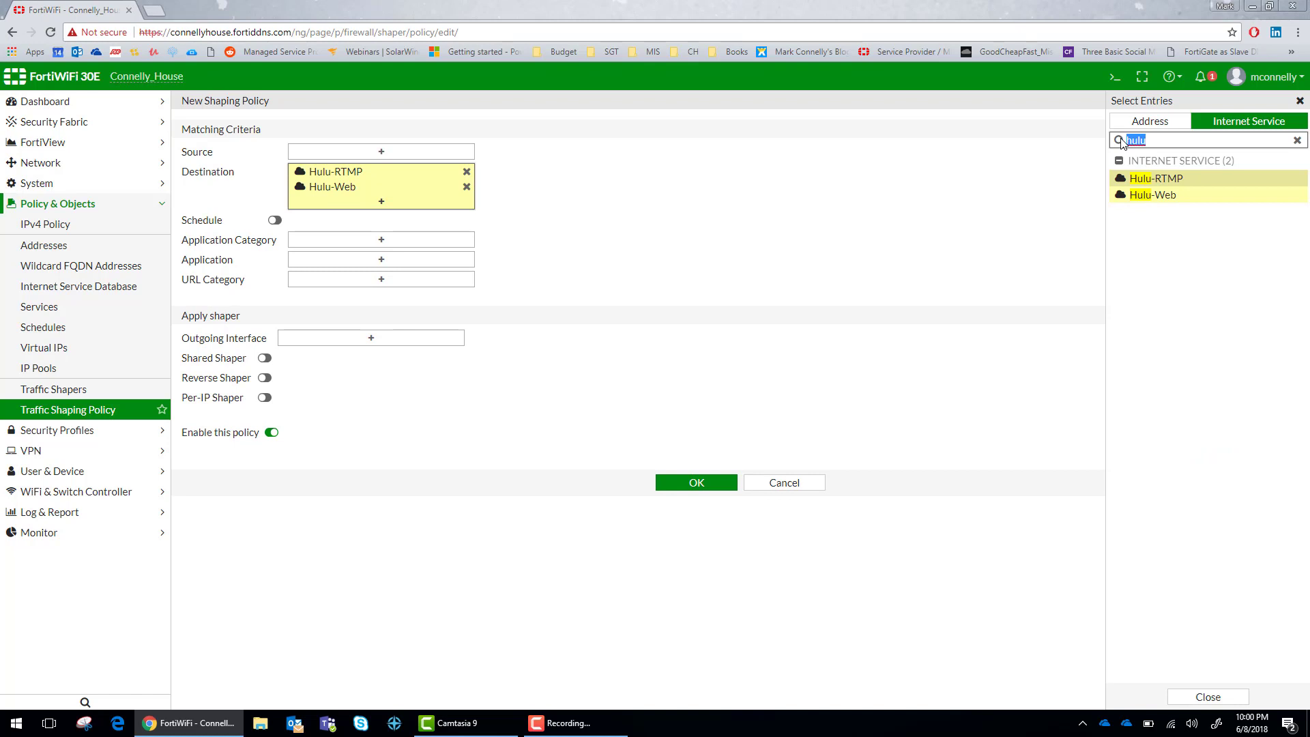
text(netflix)
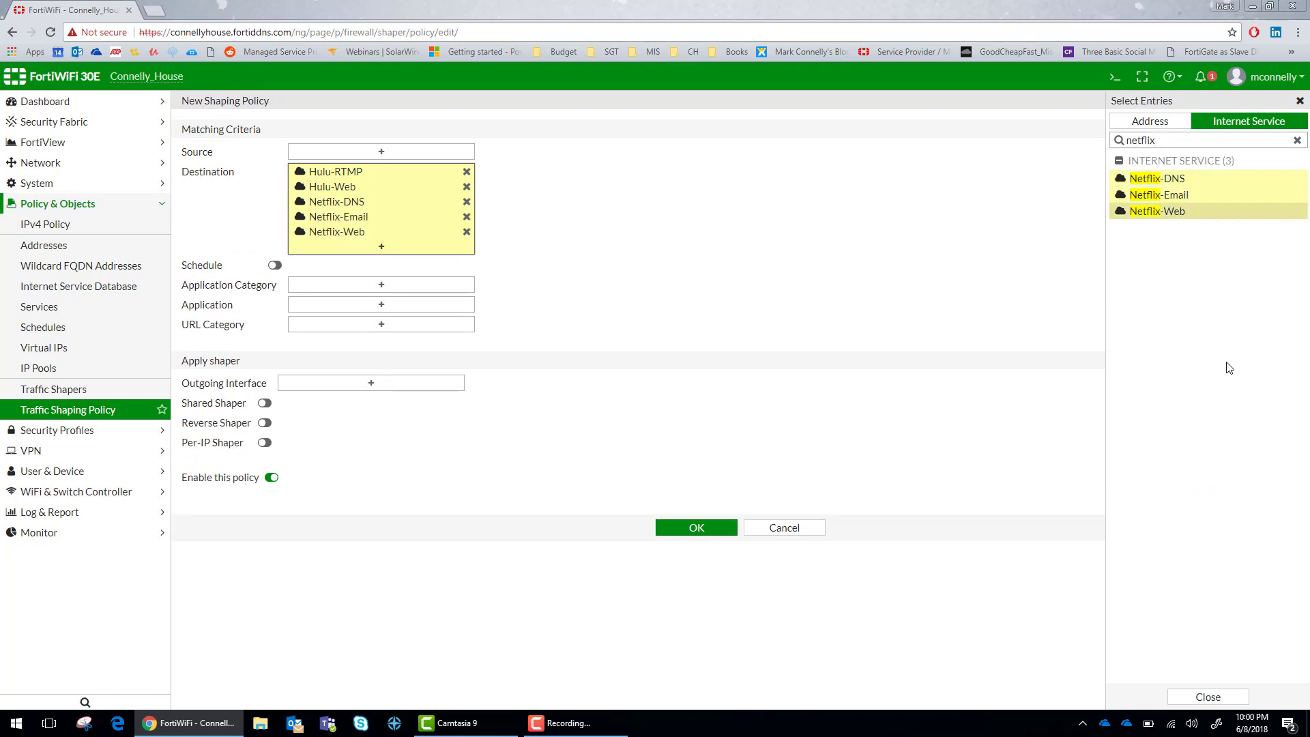
click(1207, 697)
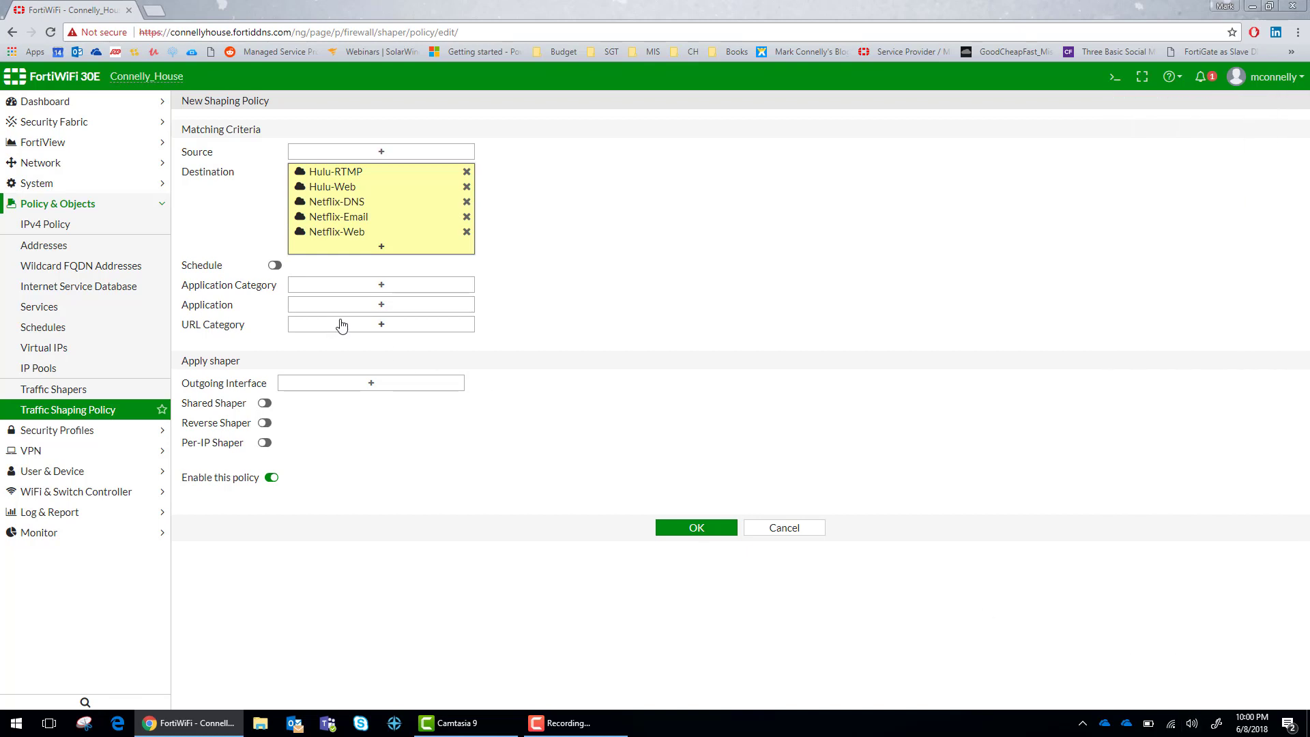
- Set the shaping policy source to all, enable schedule always, and choose outgoing interface any
click(381, 150)
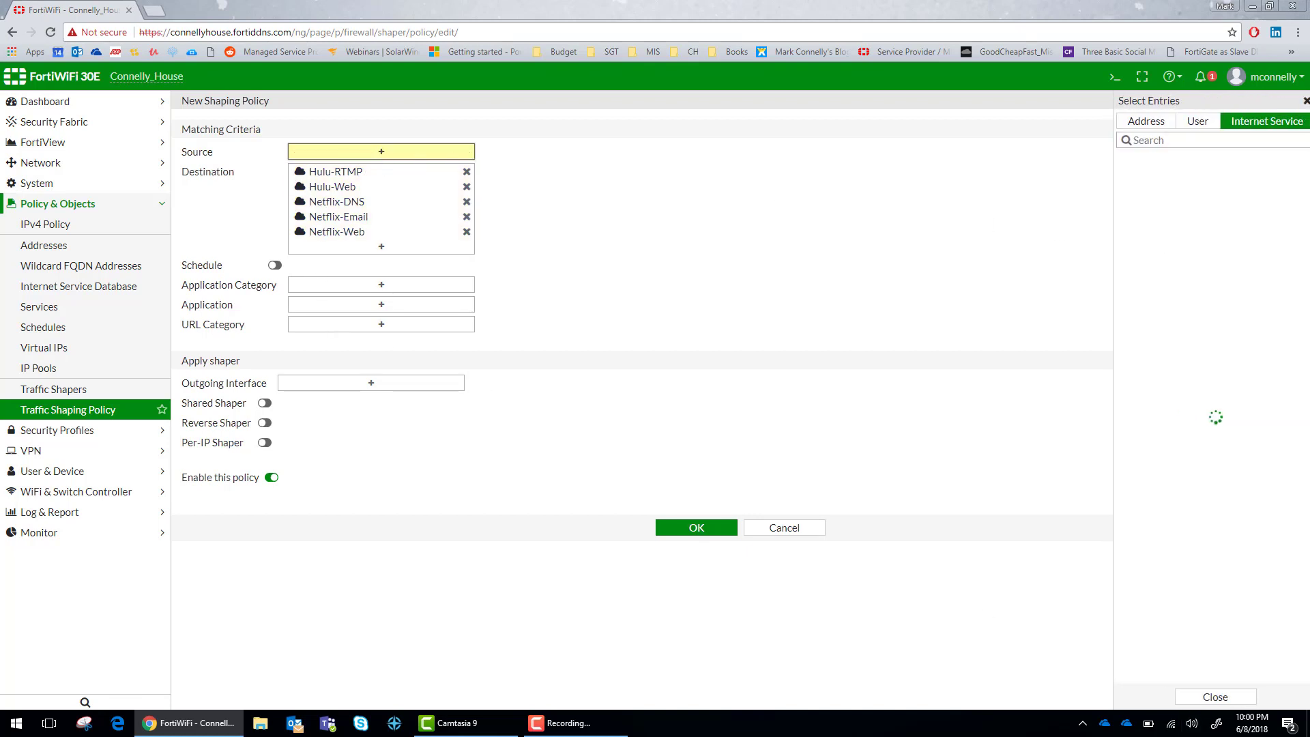
click(1139, 121)
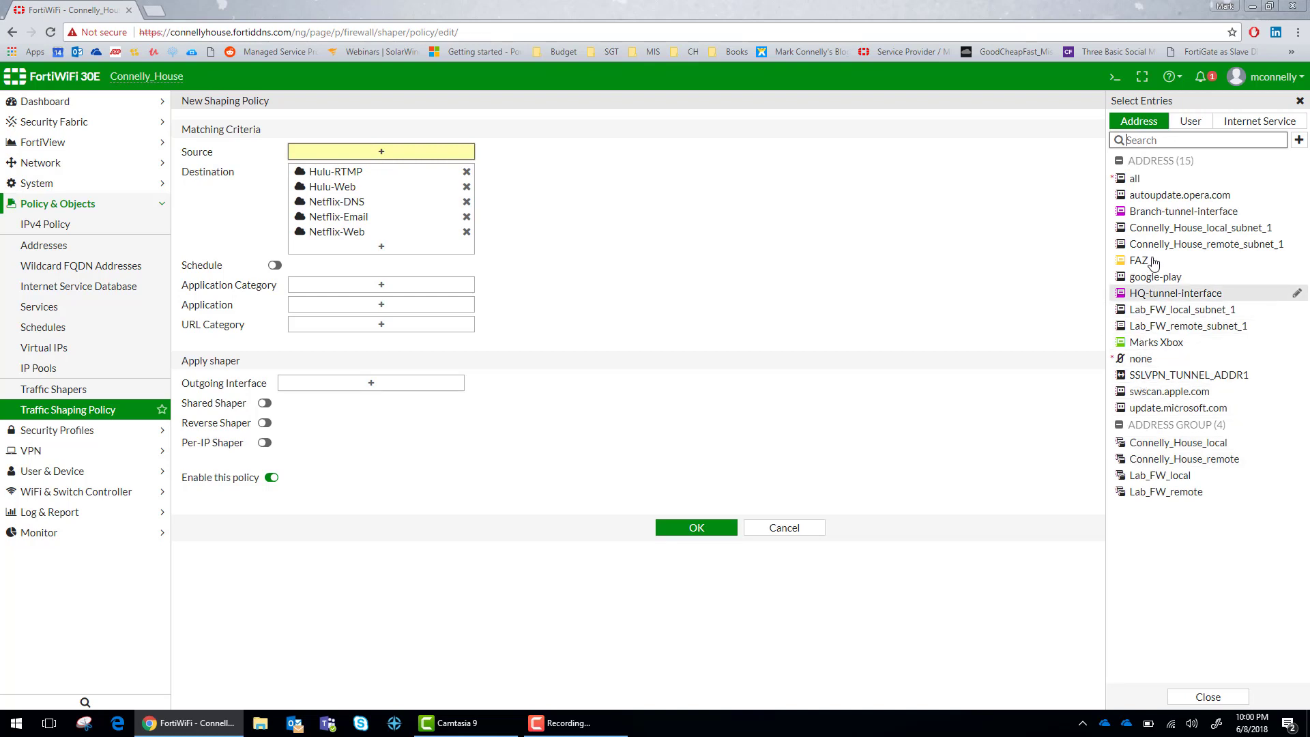
click(1135, 179)
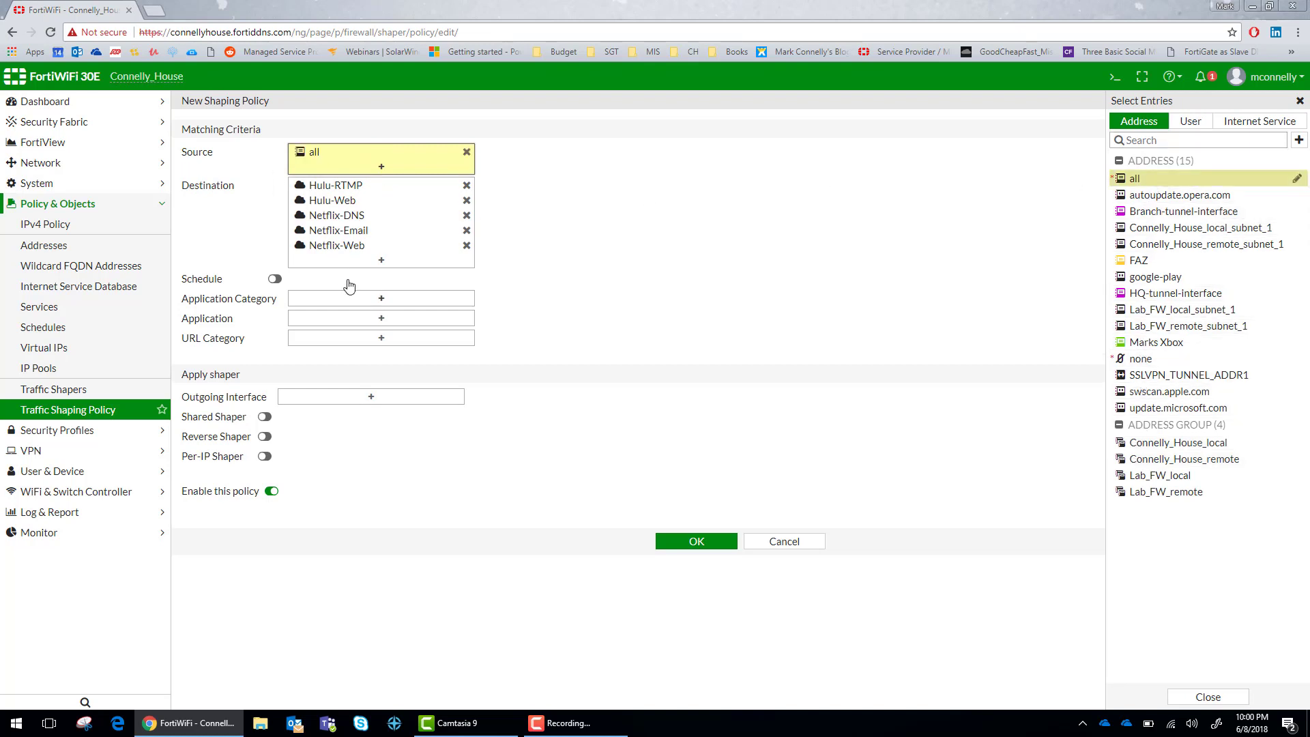
click(274, 279)
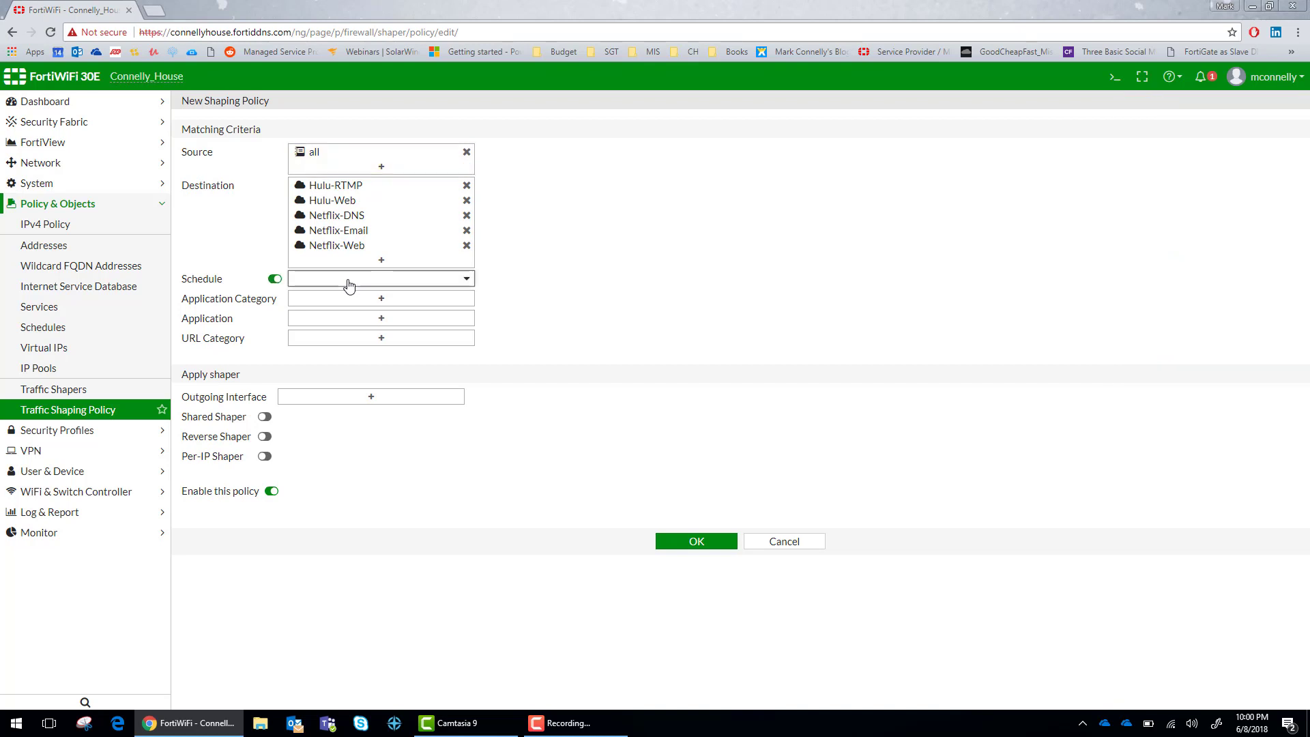
mouse_move(340, 320)
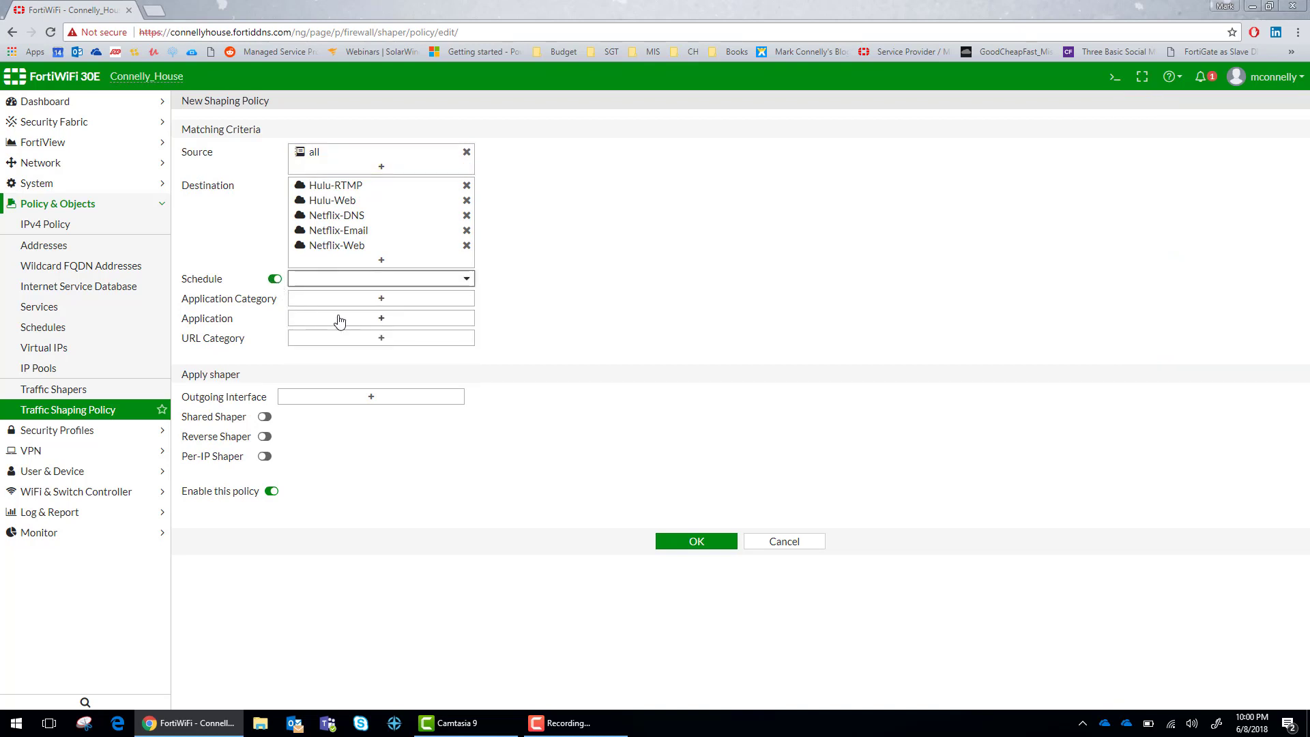
click(370, 397)
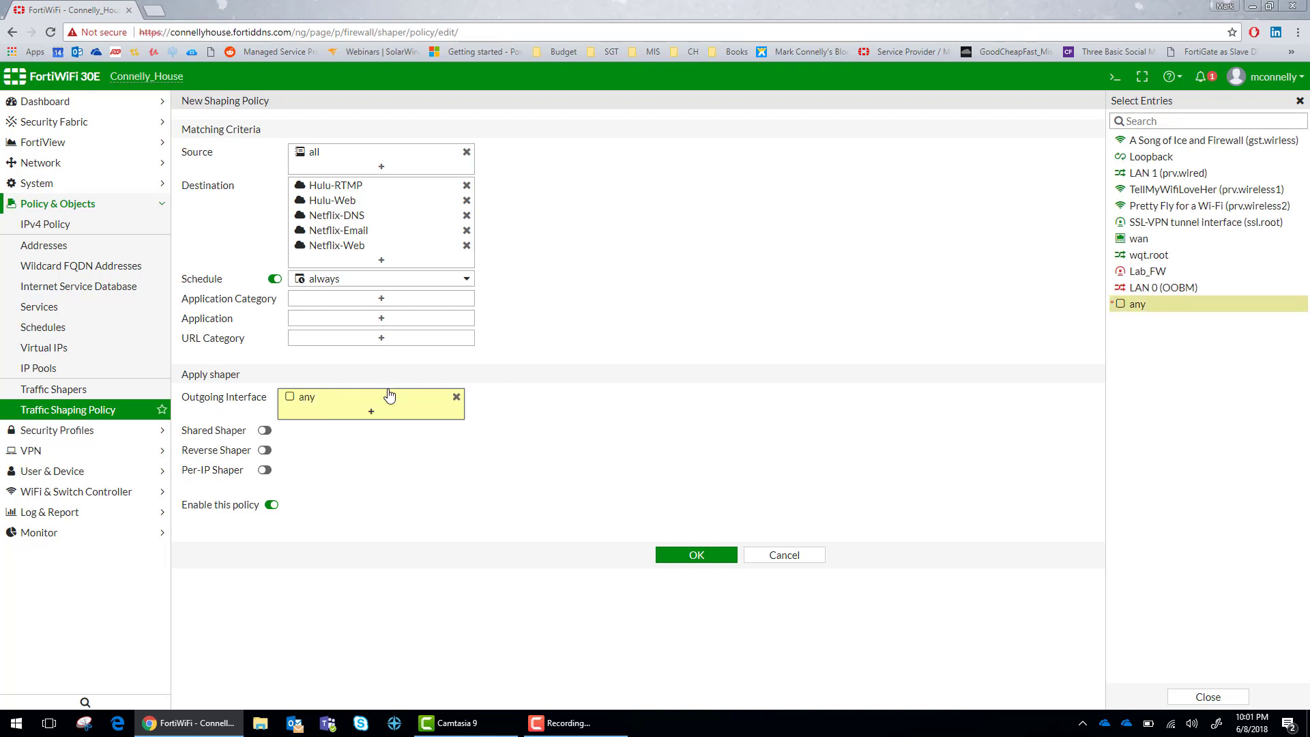
- Apply high-priority shared and reverse shapers, then save the shaping policy
click(264, 430)
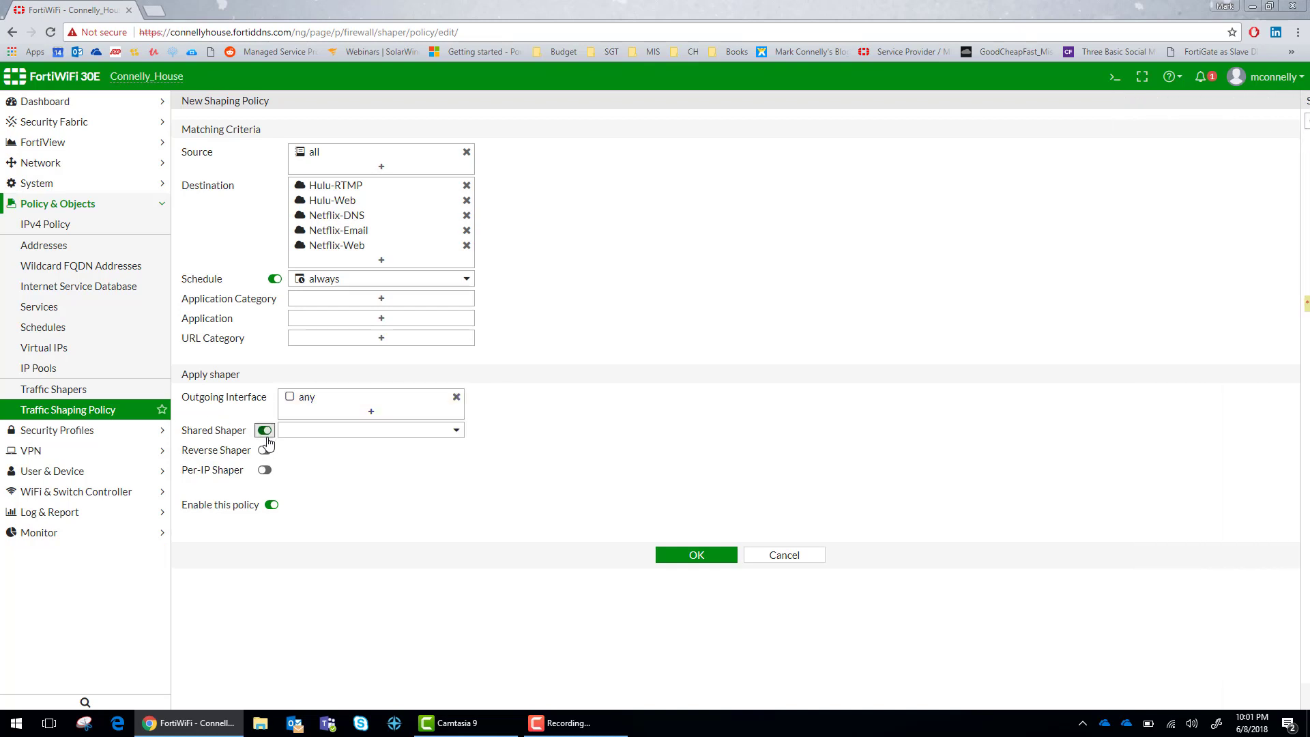
click(369, 430)
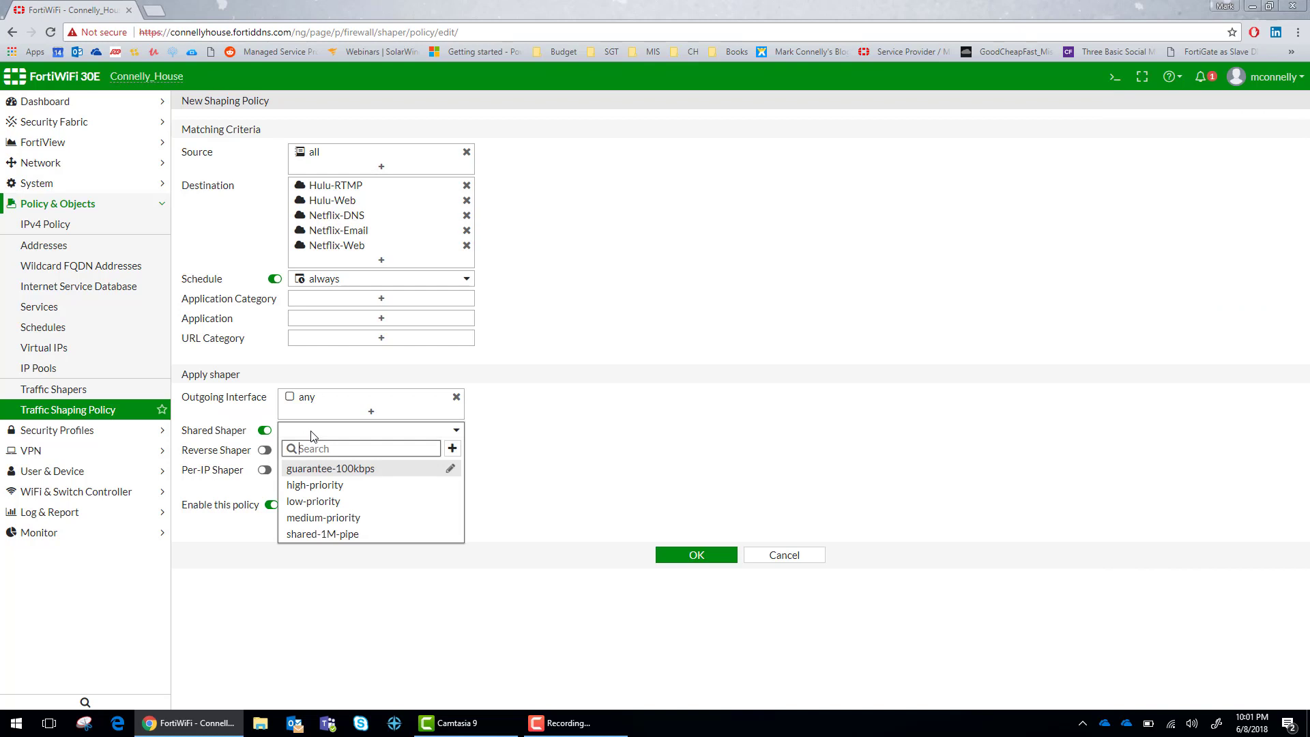
click(314, 485)
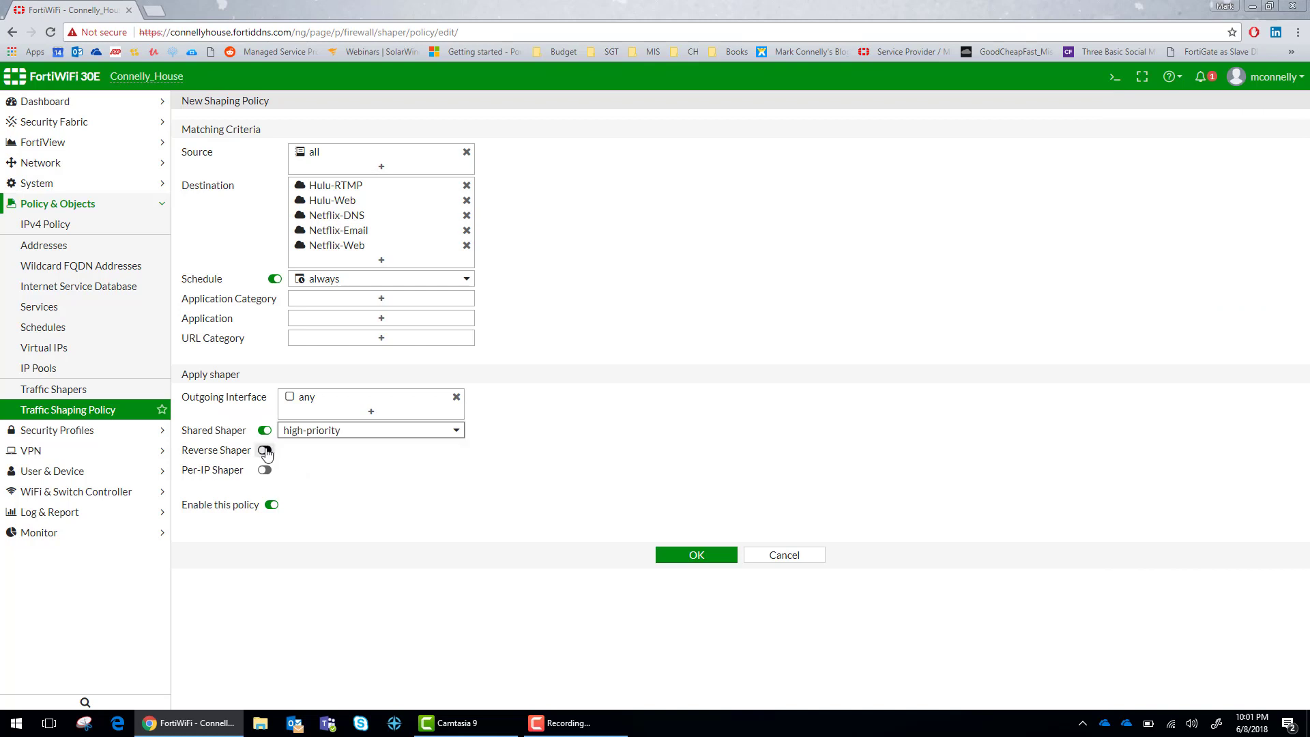
click(265, 451)
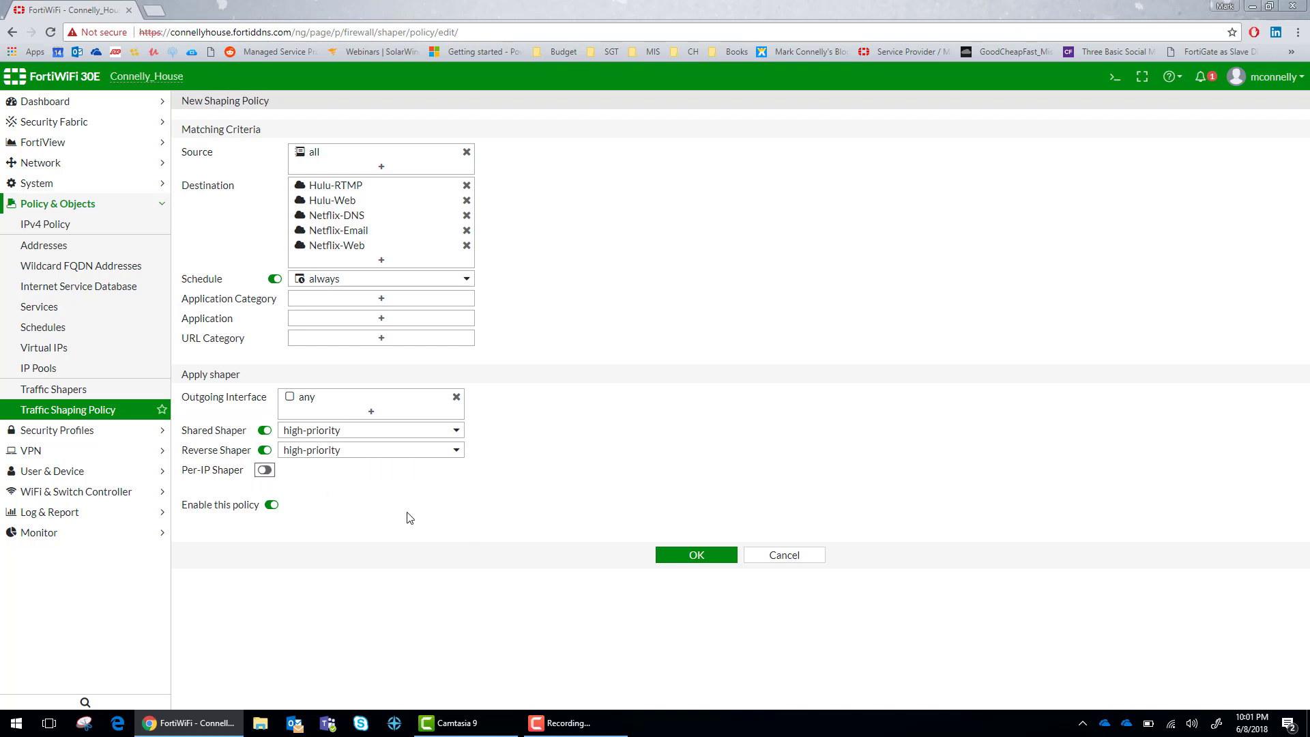
click(696, 555)
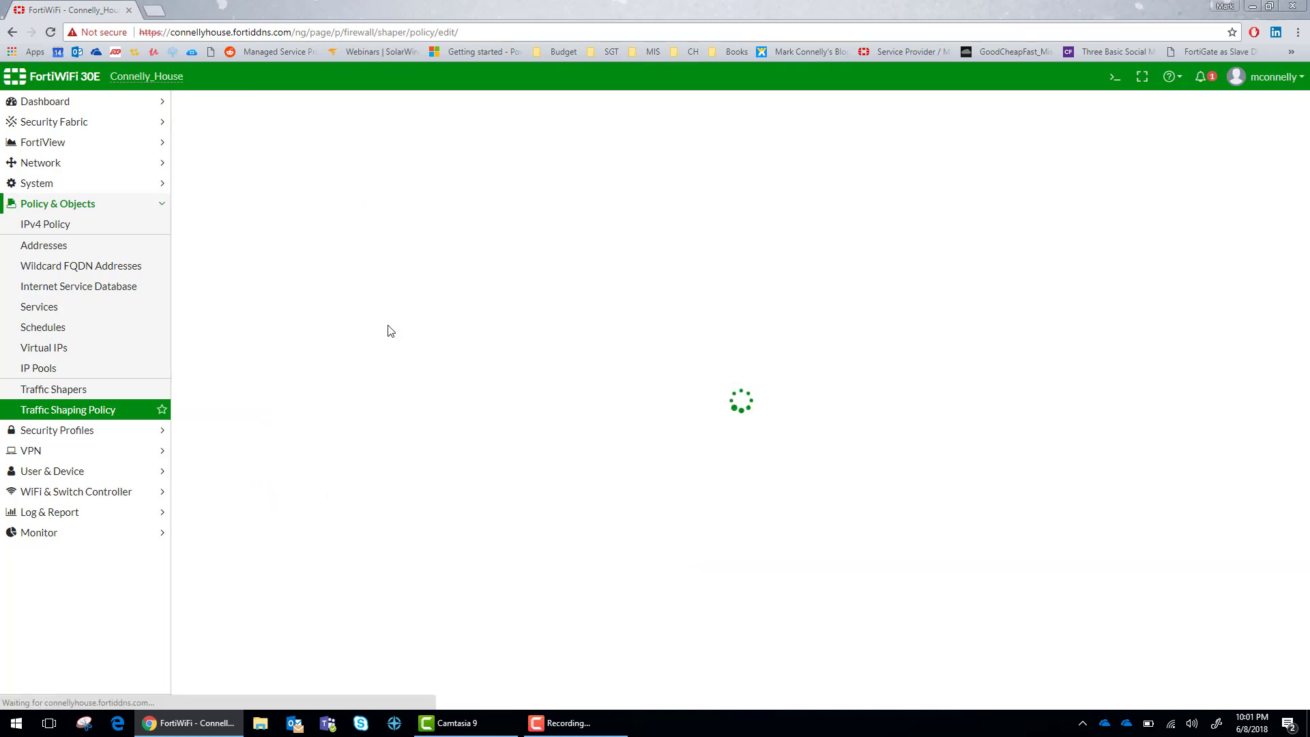